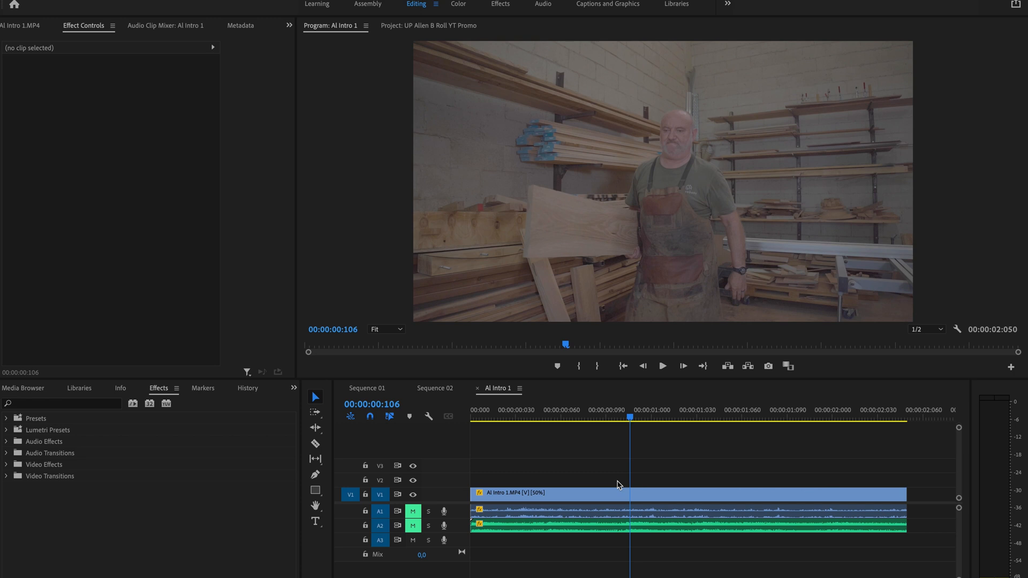
pyautogui.moveTo(445, 36)
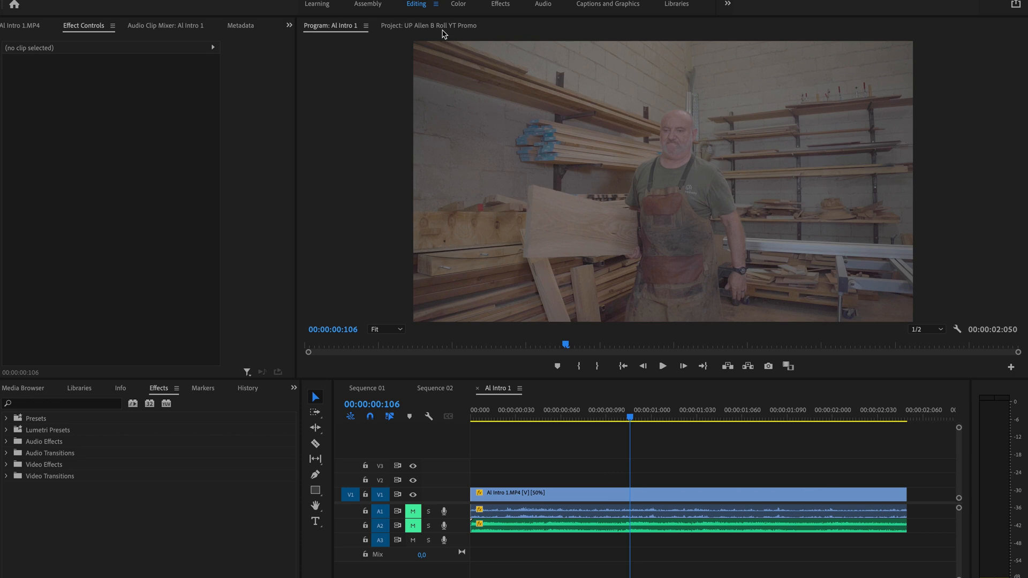
# - Show the UP Allen B Roll YT Promo project's media list in place of the program monitor
pyautogui.click(427, 26)
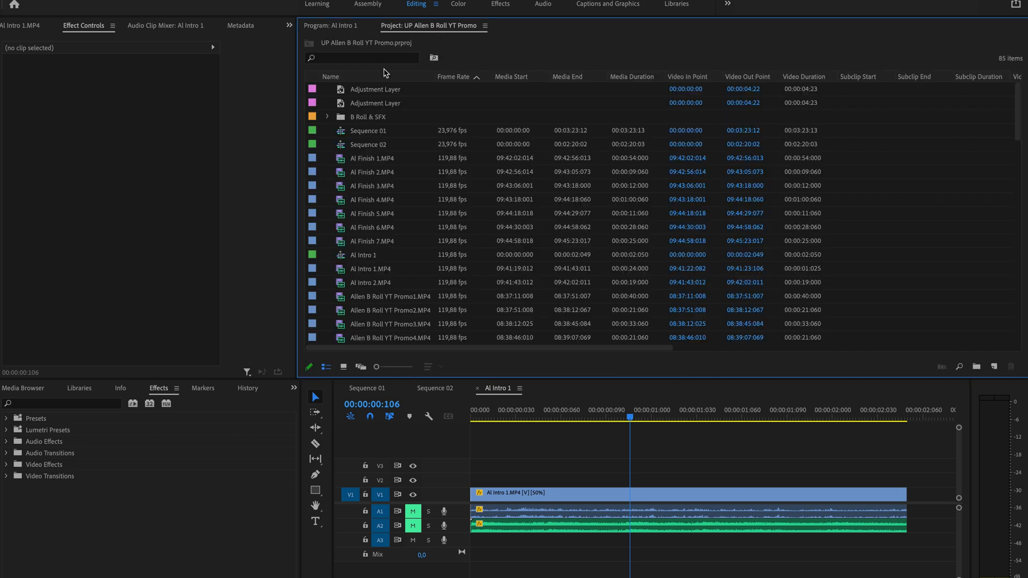
pyautogui.moveTo(972, 317)
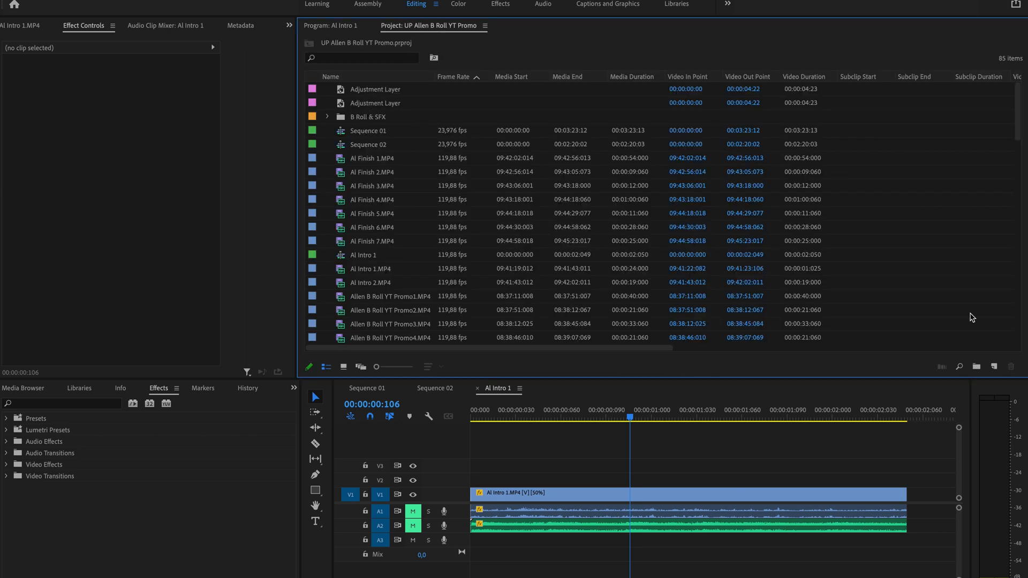
pyautogui.moveTo(995, 368)
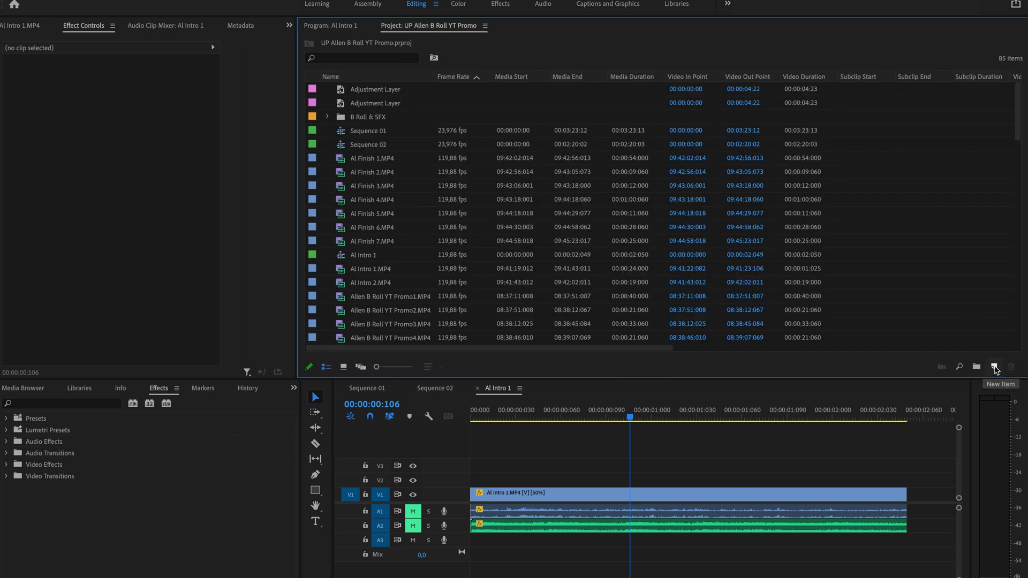
# - Create a new 1920×1080, 23.976 fps Adjustment Layer item in the project
pyautogui.click(994, 367)
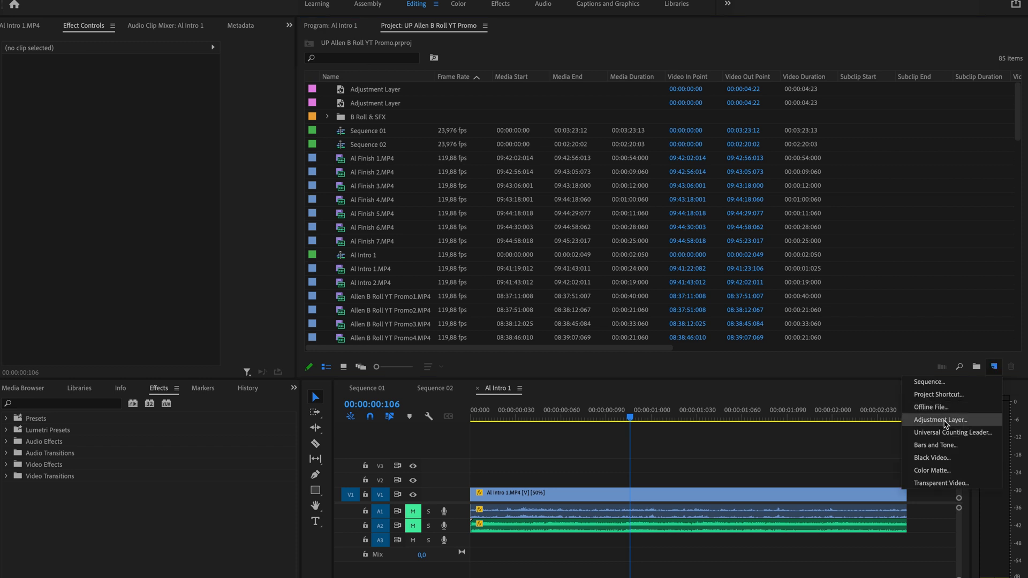
pyautogui.click(942, 419)
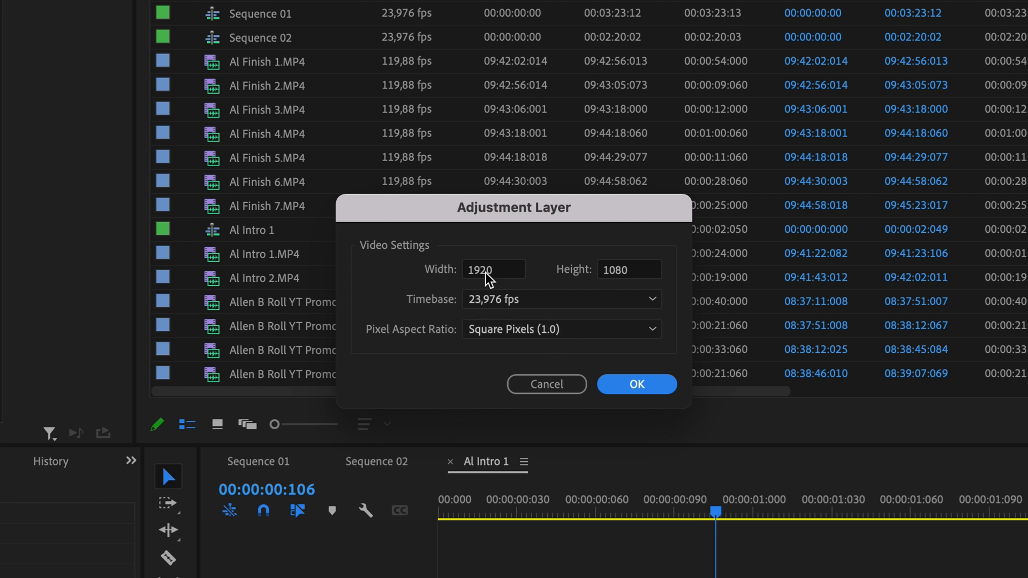
pyautogui.moveTo(499, 274)
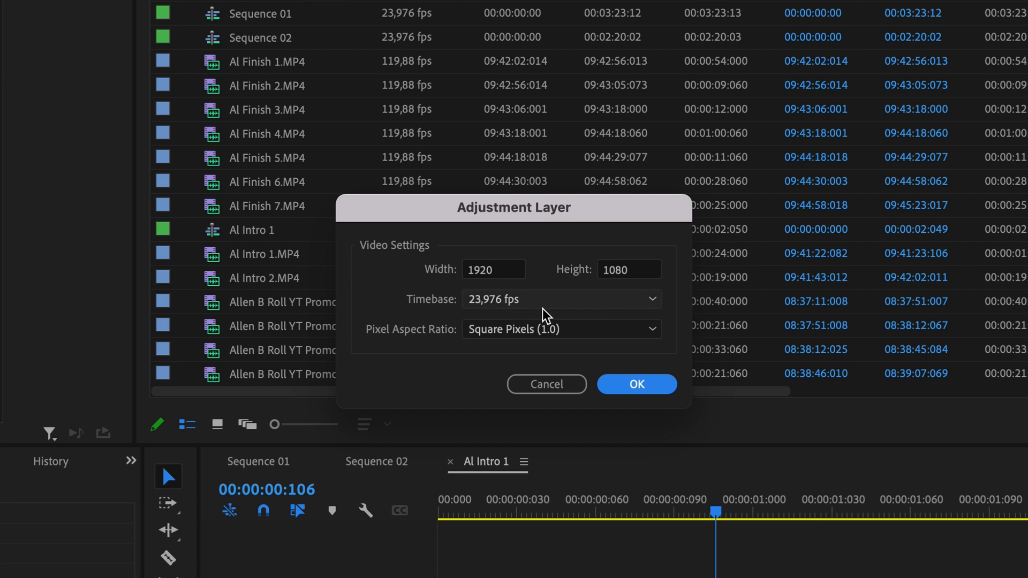
pyautogui.moveTo(637, 385)
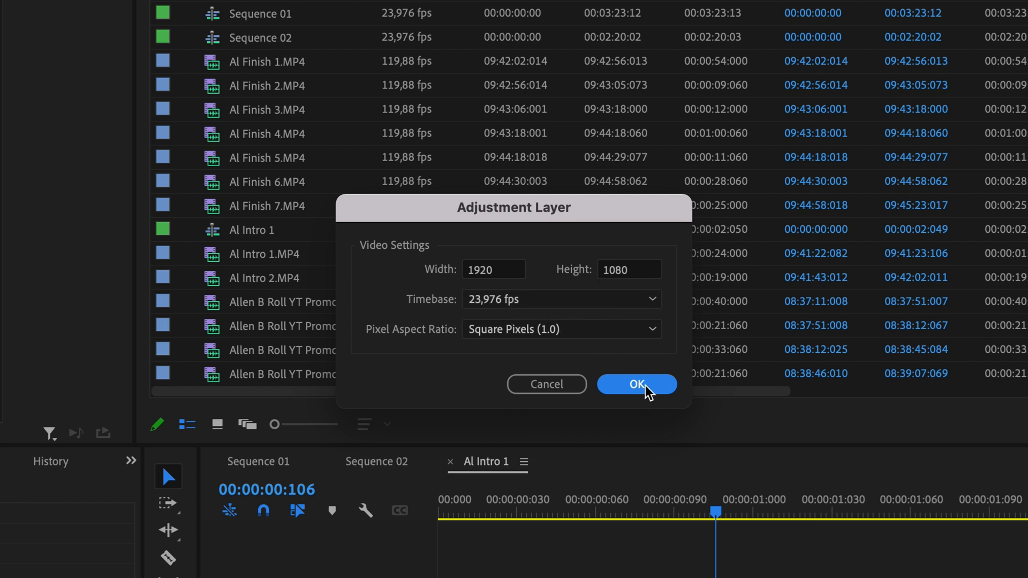
pyautogui.click(636, 385)
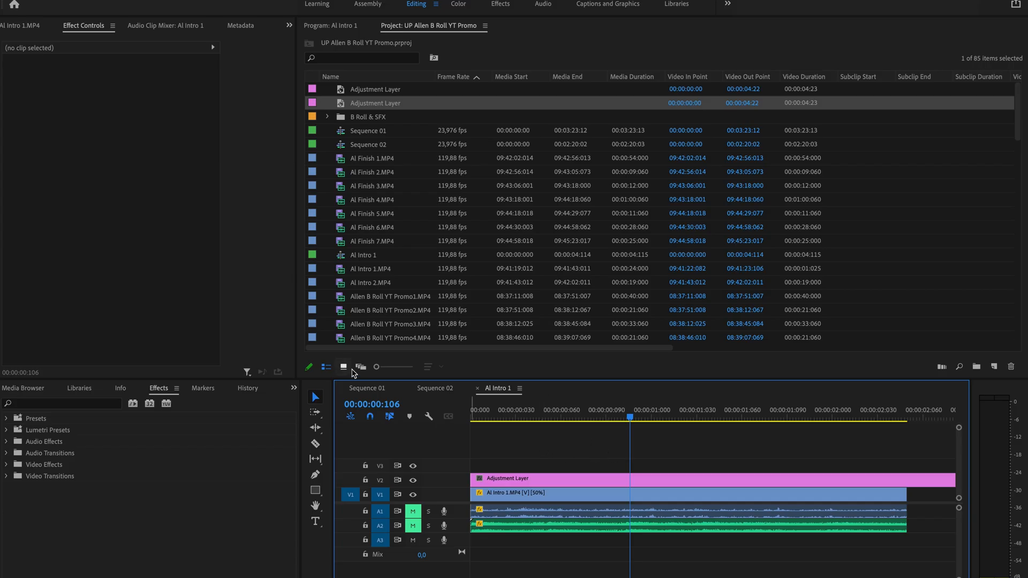
# - Return to the Al Intro 1 timeline and select the adjustment layer above the interview clip
pyautogui.click(366, 388)
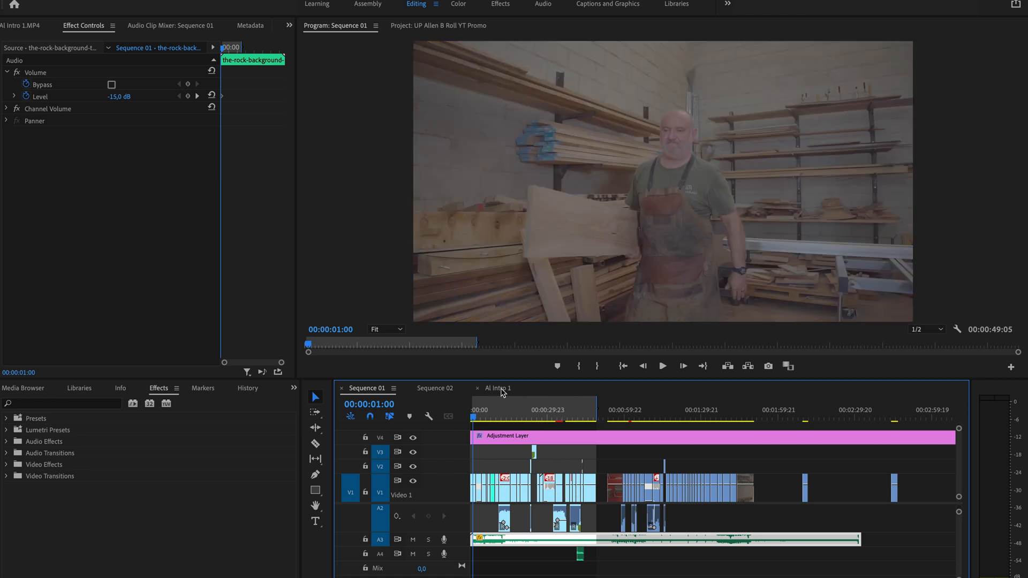
pyautogui.click(498, 389)
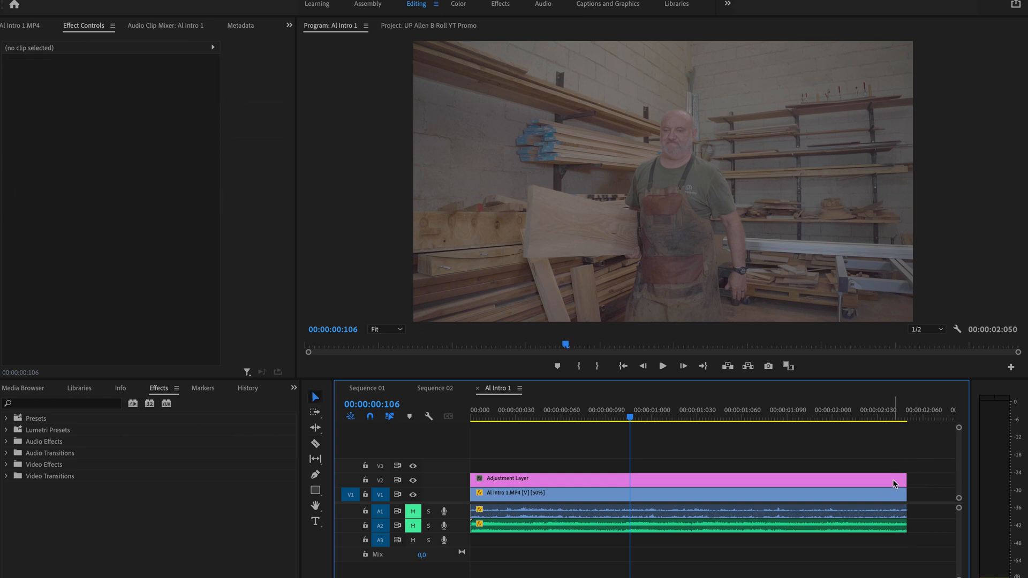
pyautogui.click(684, 478)
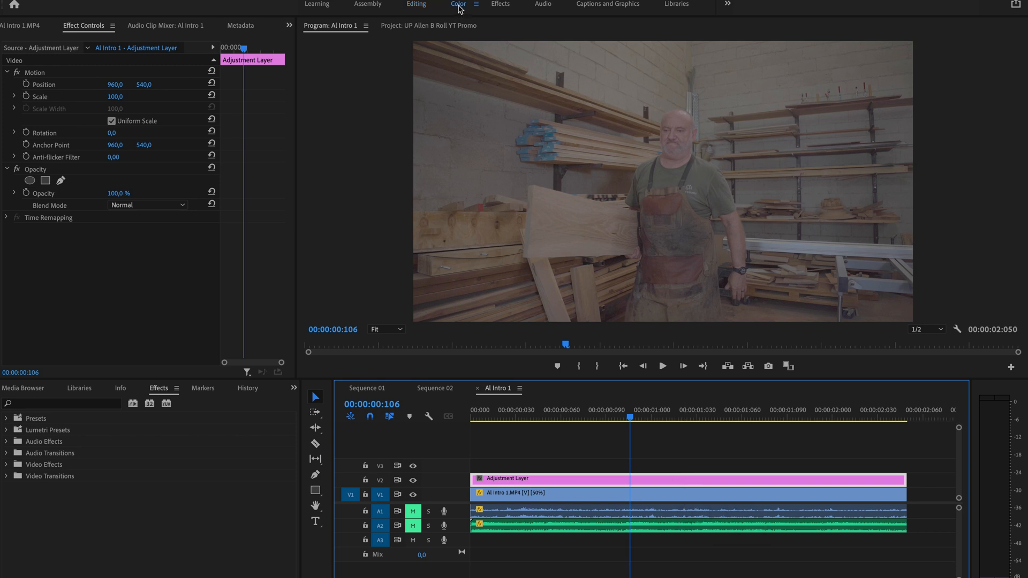
# - In the Color workspace, raise the adjustment layer's Basic Correction exposure to 1.0
pyautogui.click(458, 5)
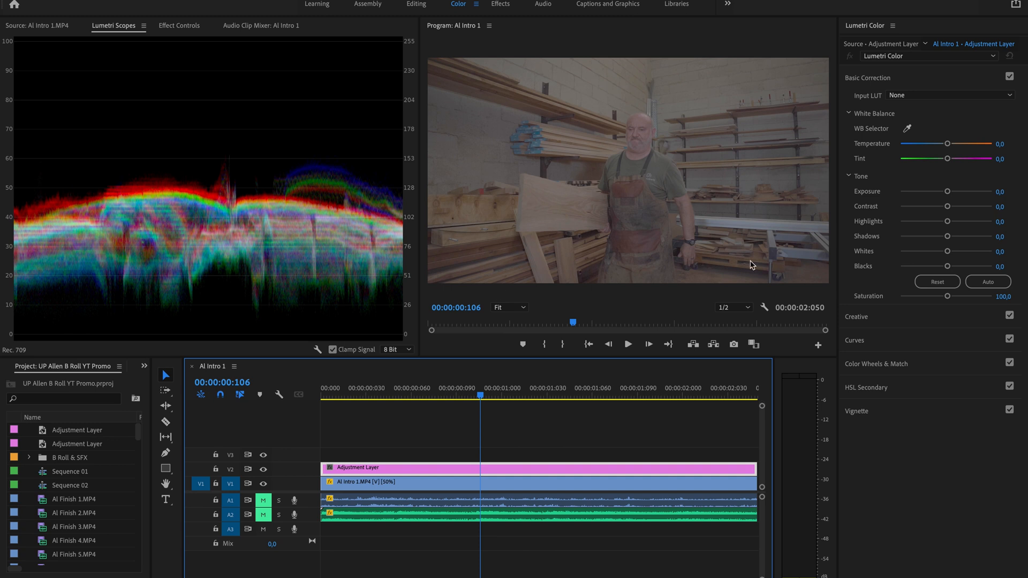
pyautogui.moveTo(800, 291)
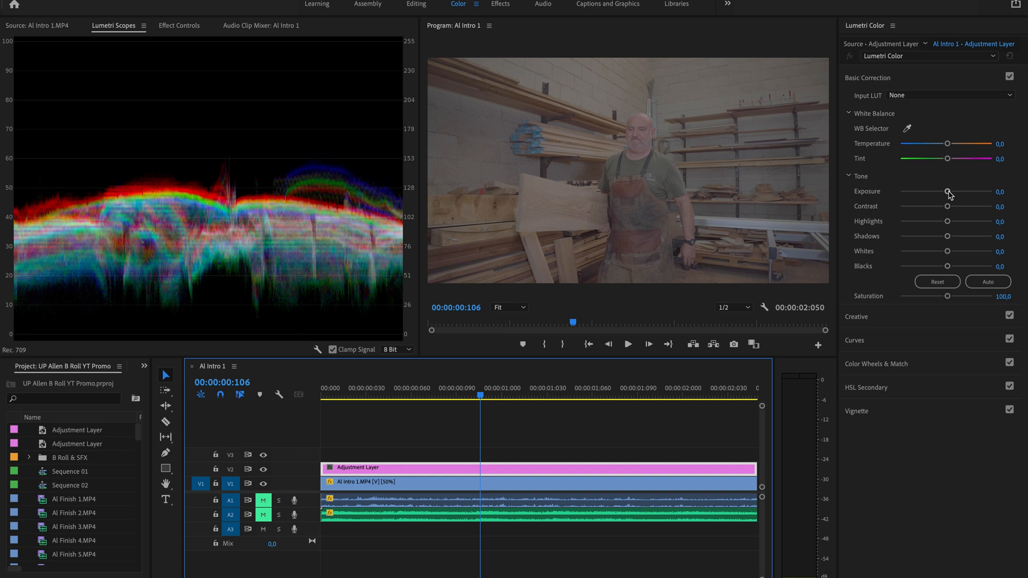
pyautogui.moveTo(946, 192); pyautogui.dragTo(954, 191)
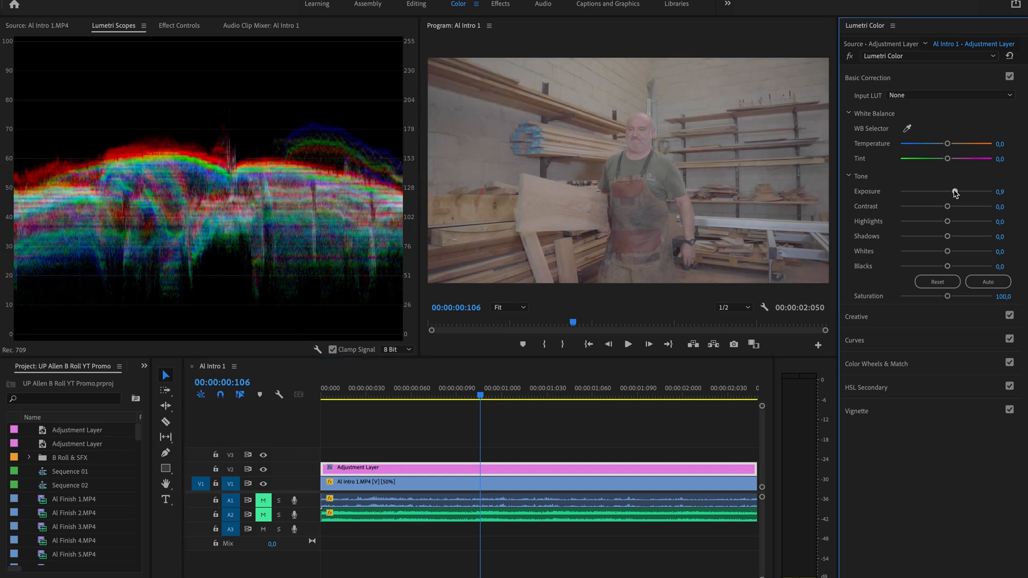
pyautogui.moveTo(957, 192); pyautogui.dragTo(963, 192)
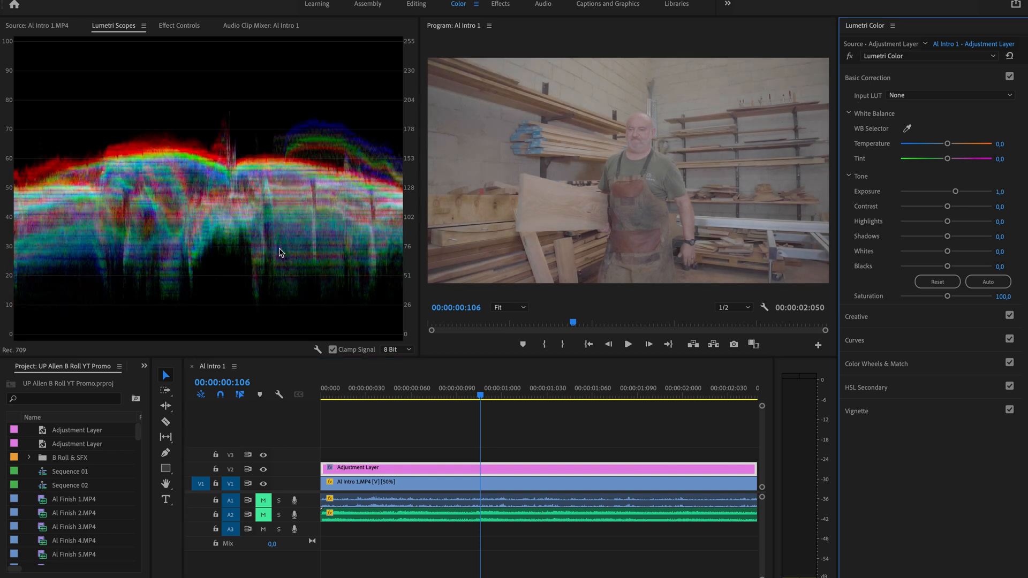
pyautogui.moveTo(216, 235)
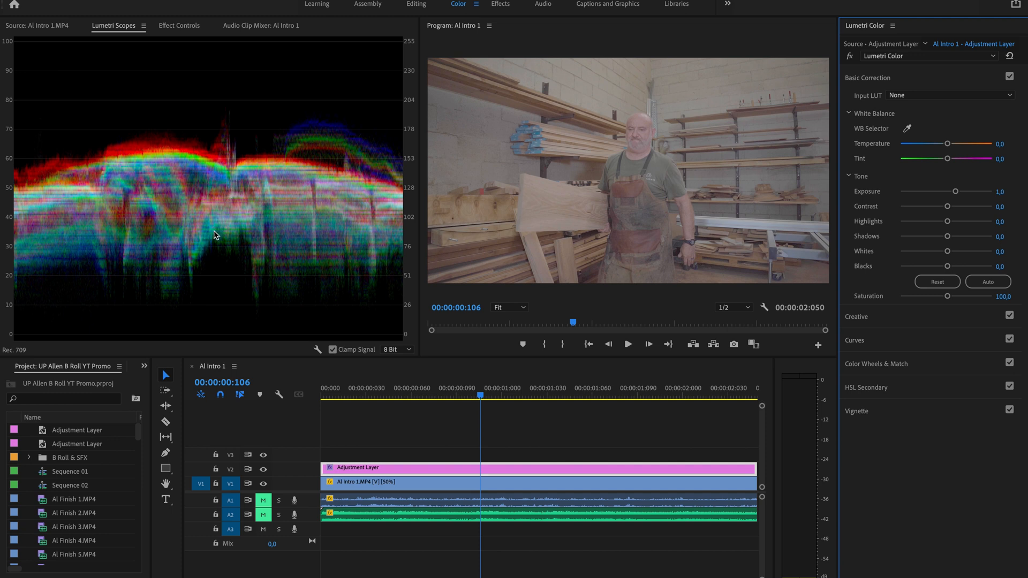
pyautogui.moveTo(112, 28)
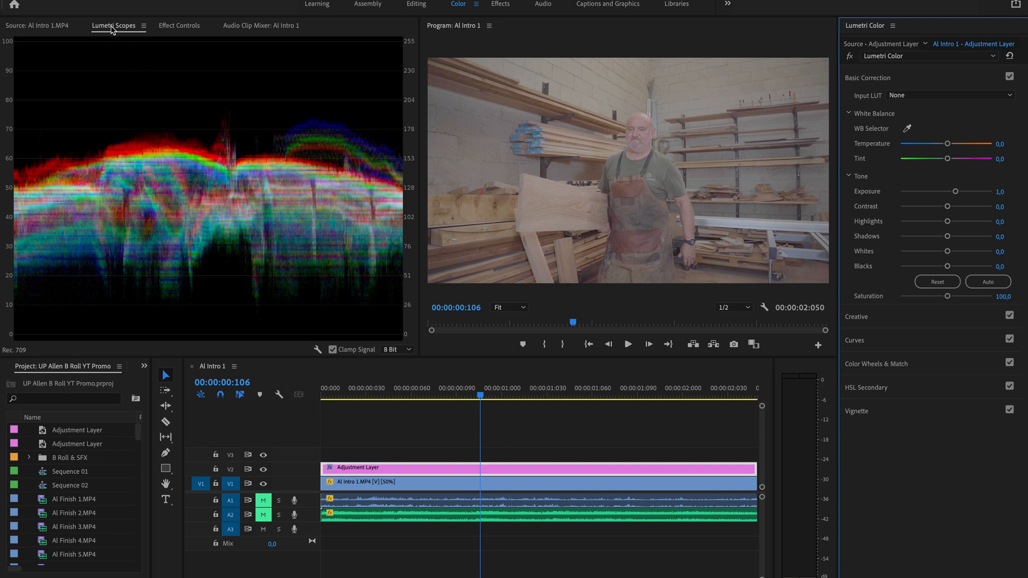
pyautogui.moveTo(376, 215)
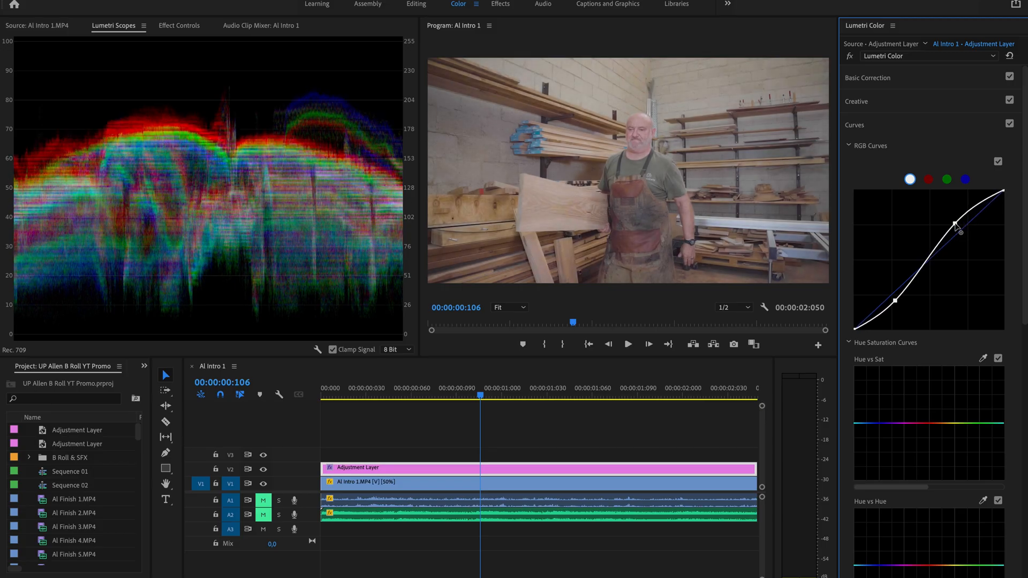
# - Shape the RGB curve into an S for contrast, then toggle it off to compare
pyautogui.moveTo(954, 222); pyautogui.dragTo(955, 239)
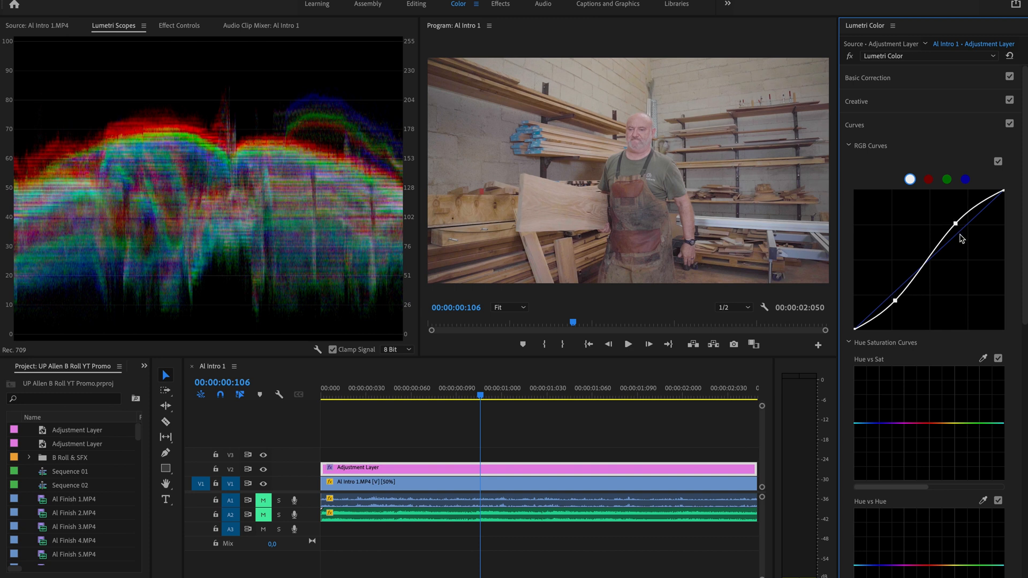
pyautogui.moveTo(955, 223); pyautogui.dragTo(955, 240)
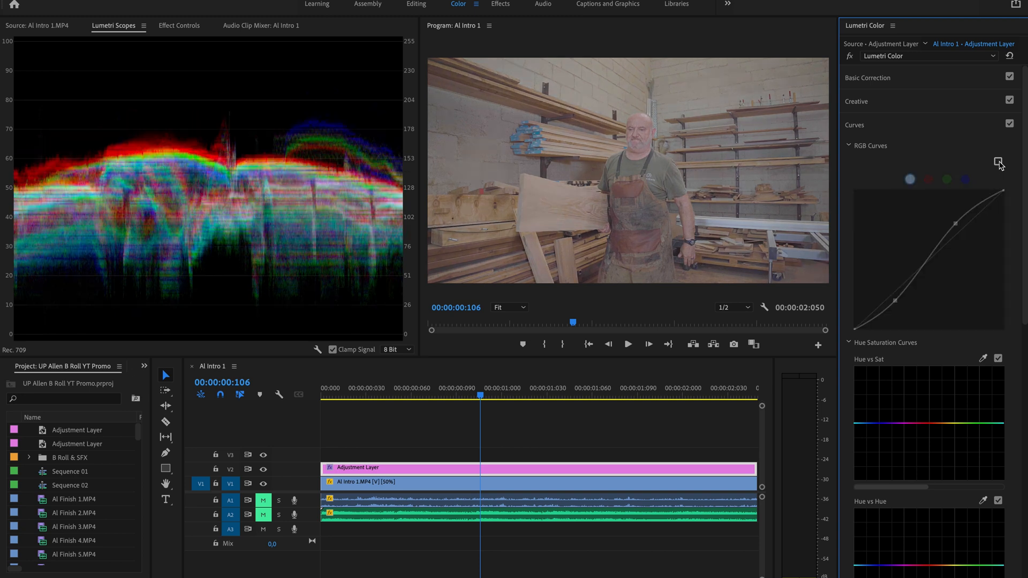
pyautogui.click(999, 162)
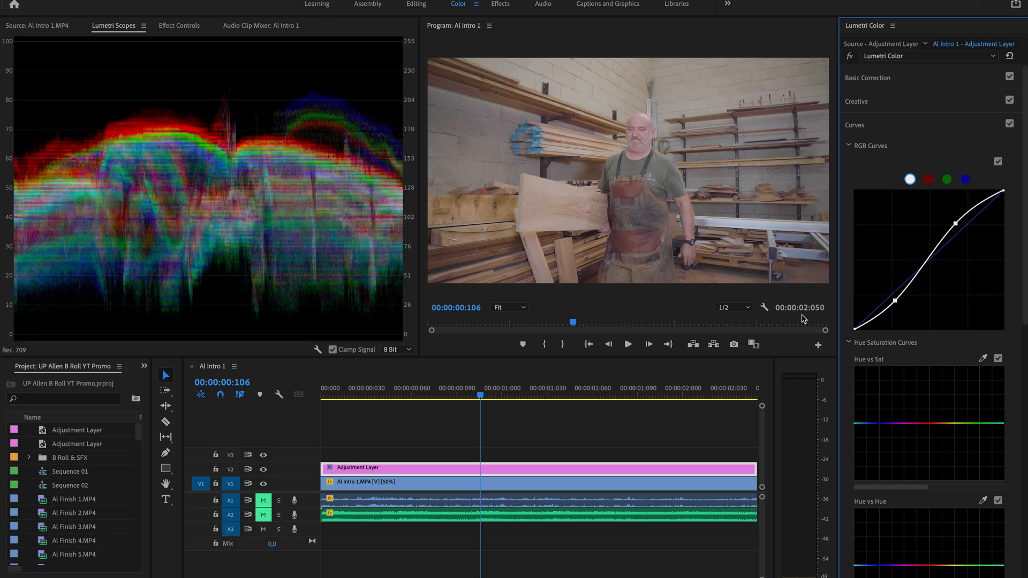
pyautogui.moveTo(800, 316)
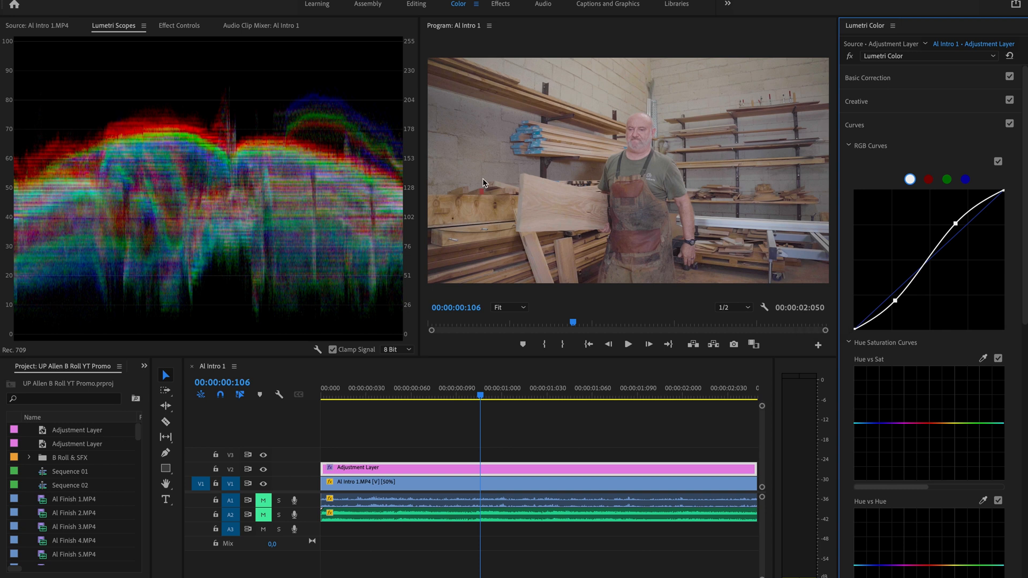
pyautogui.moveTo(709, 149)
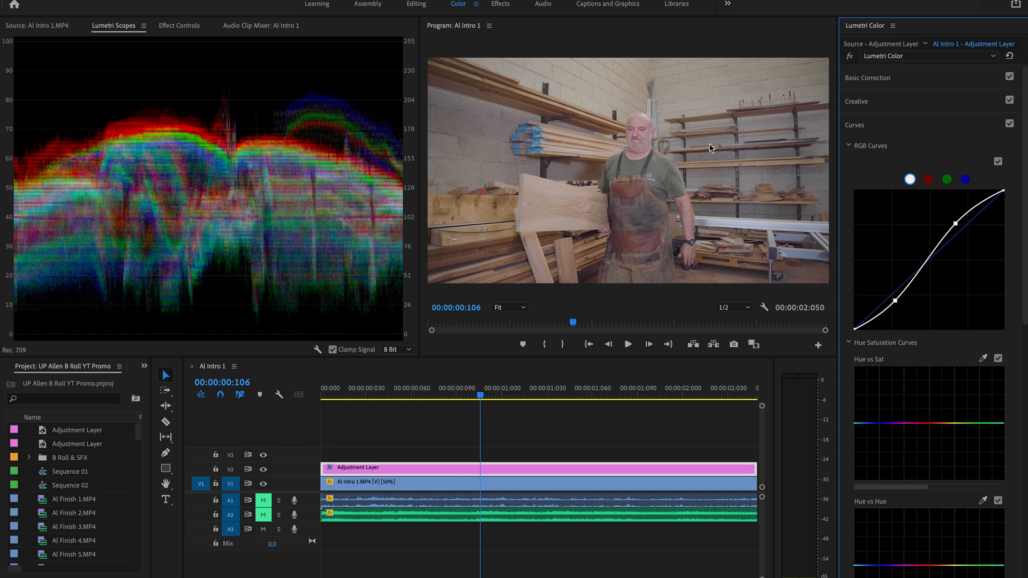
pyautogui.moveTo(590, 226)
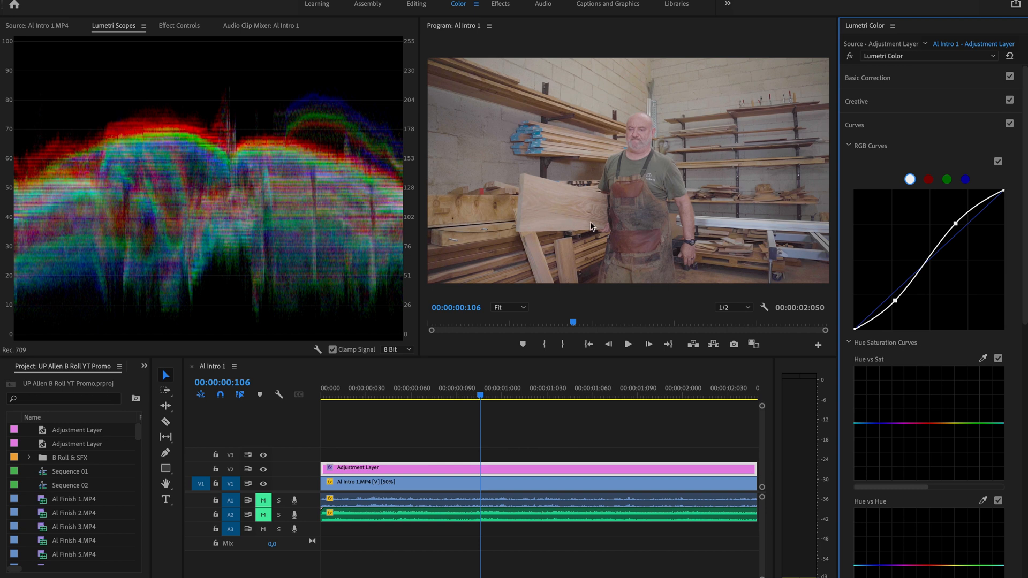
pyautogui.moveTo(571, 190)
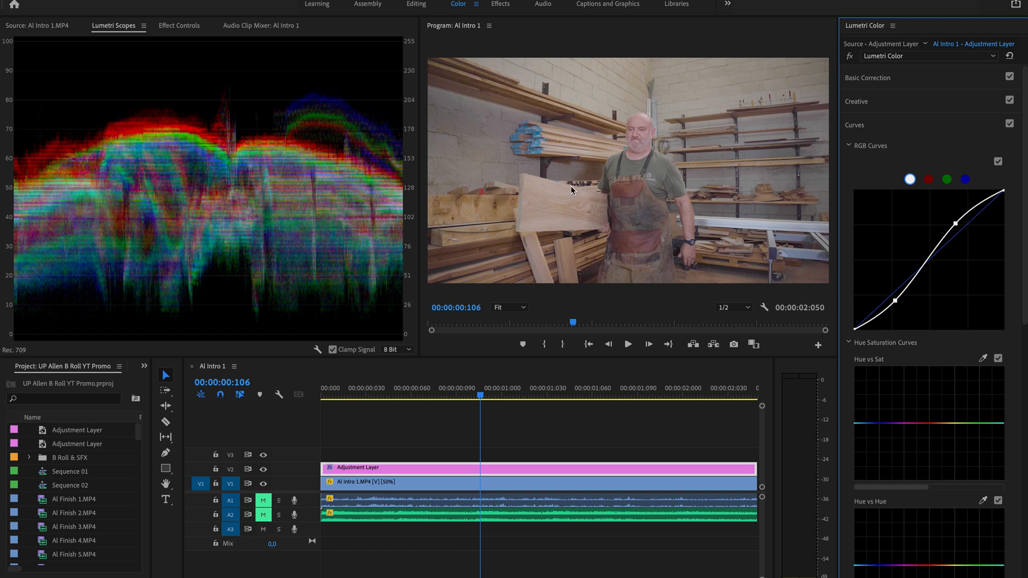
pyautogui.moveTo(639, 178)
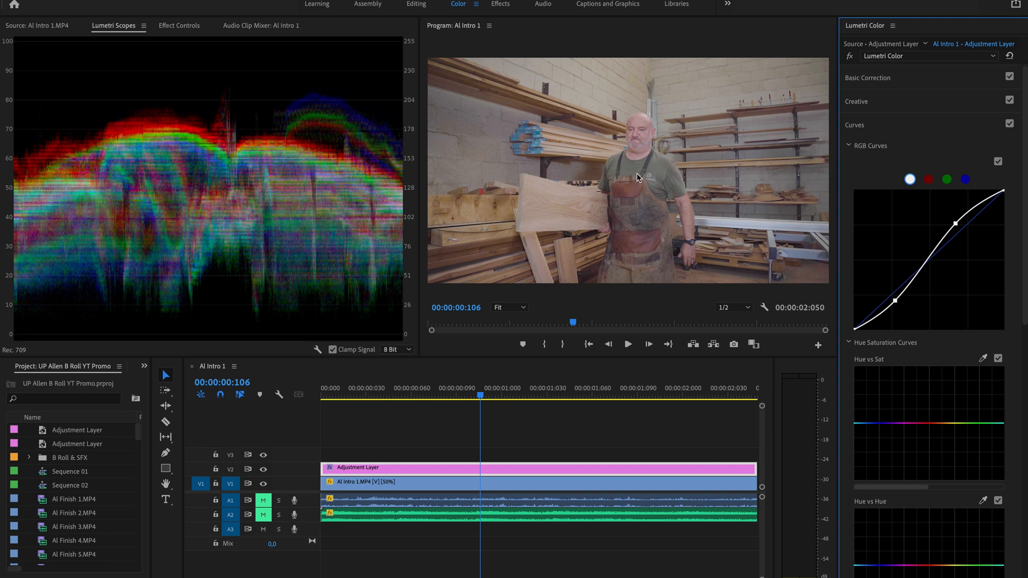
pyautogui.moveTo(785, 200)
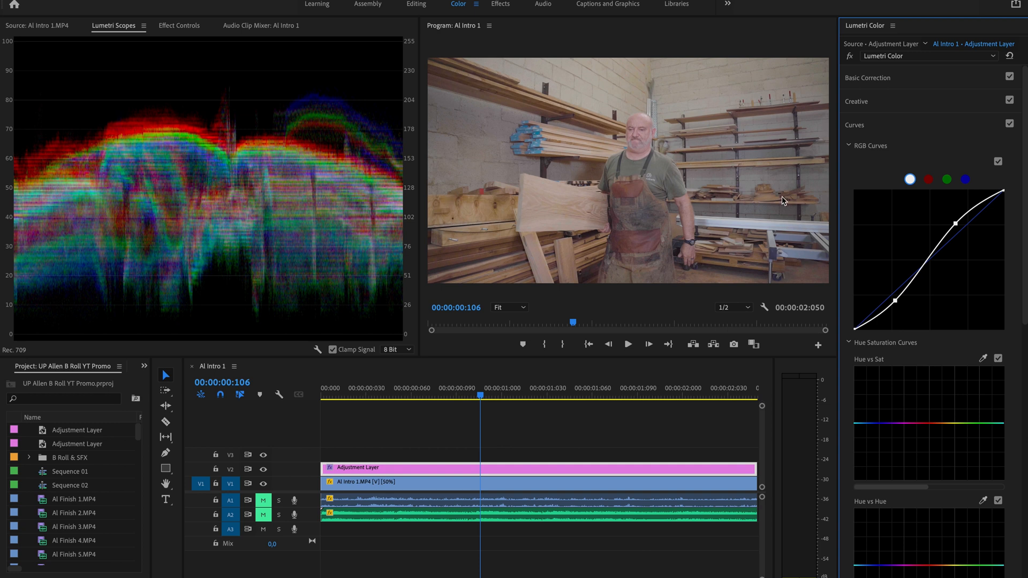
pyautogui.moveTo(623, 147)
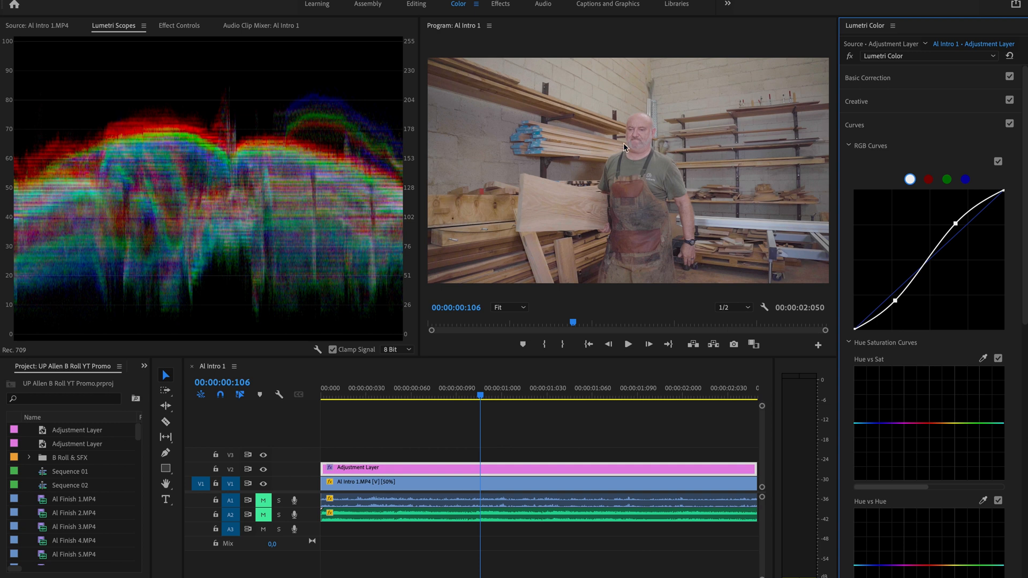
pyautogui.moveTo(915, 335)
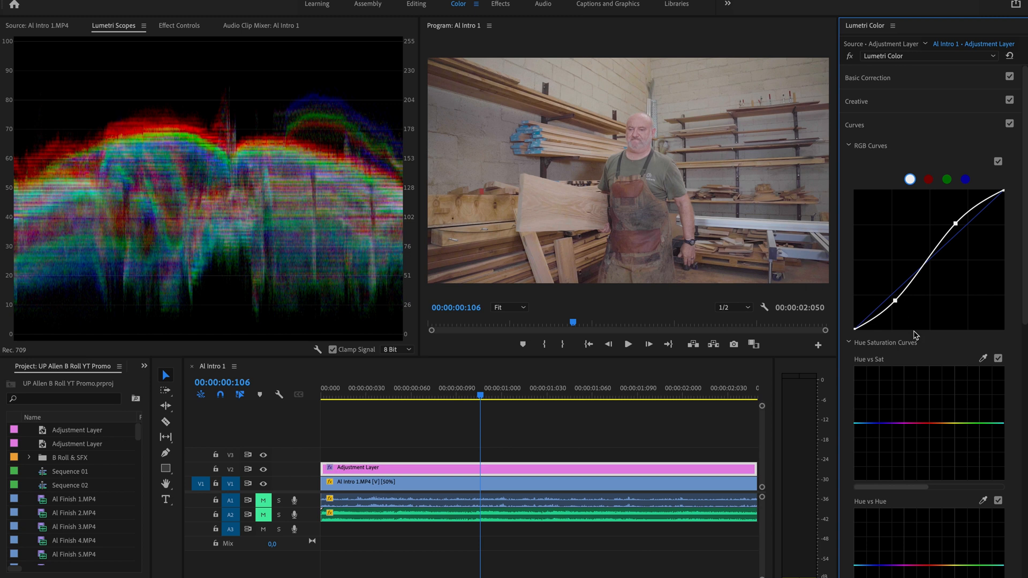
pyautogui.moveTo(911, 353)
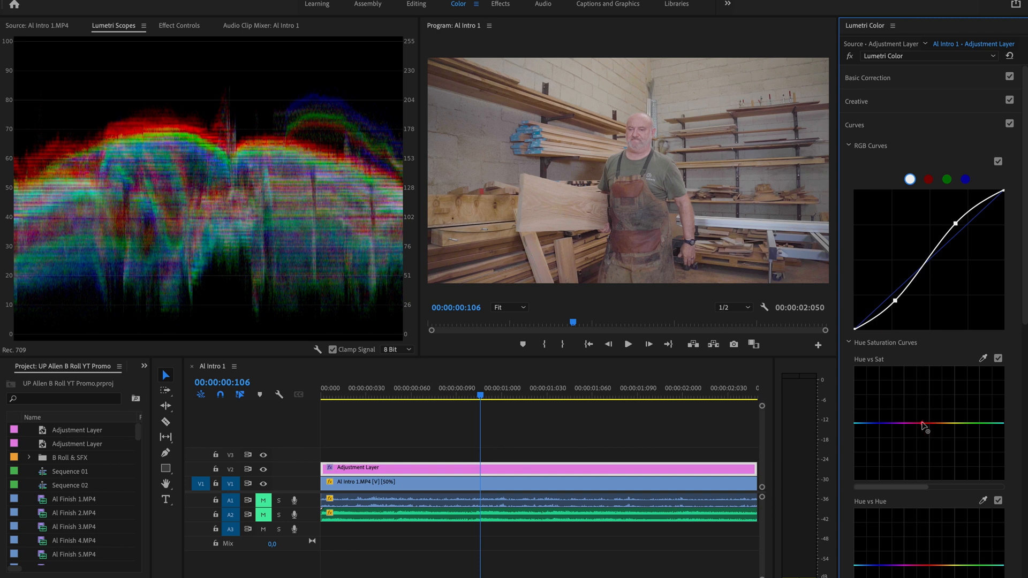
# - Shape the Hue vs Sat curve so orange hues dip slightly below normal saturation
pyautogui.click(925, 425)
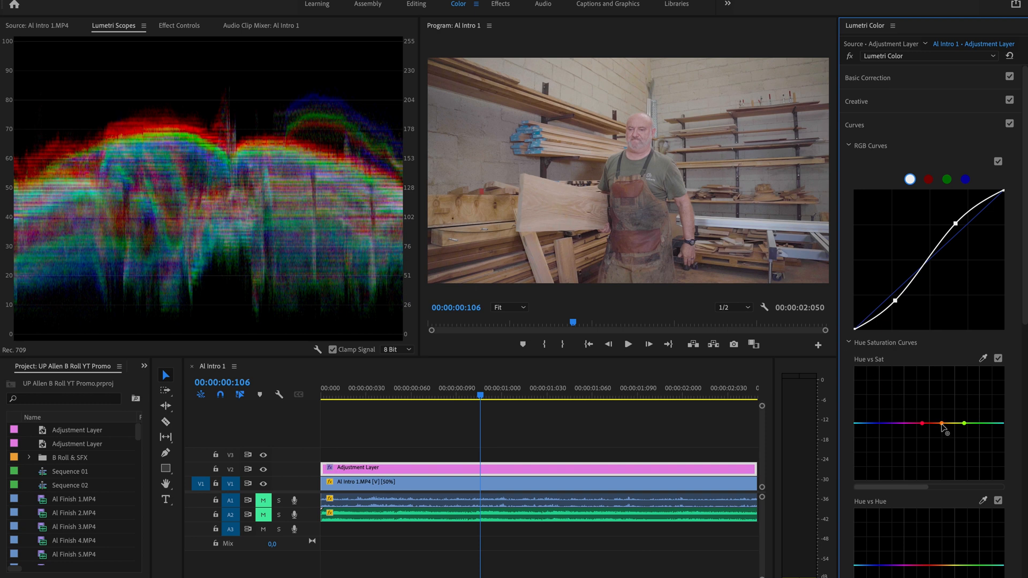
pyautogui.moveTo(943, 425); pyautogui.dragTo(943, 400)
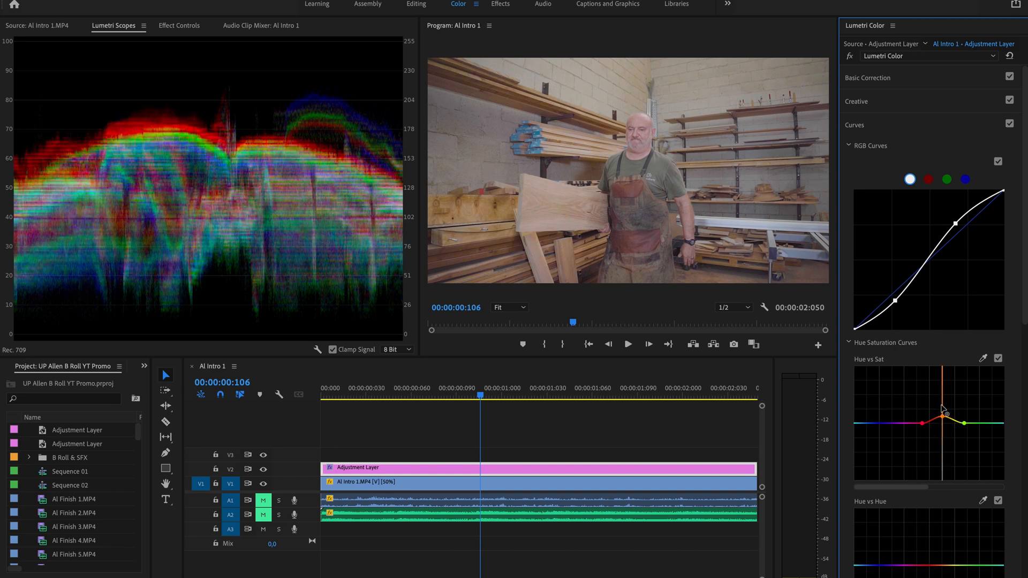
pyautogui.moveTo(941, 423); pyautogui.dragTo(940, 398)
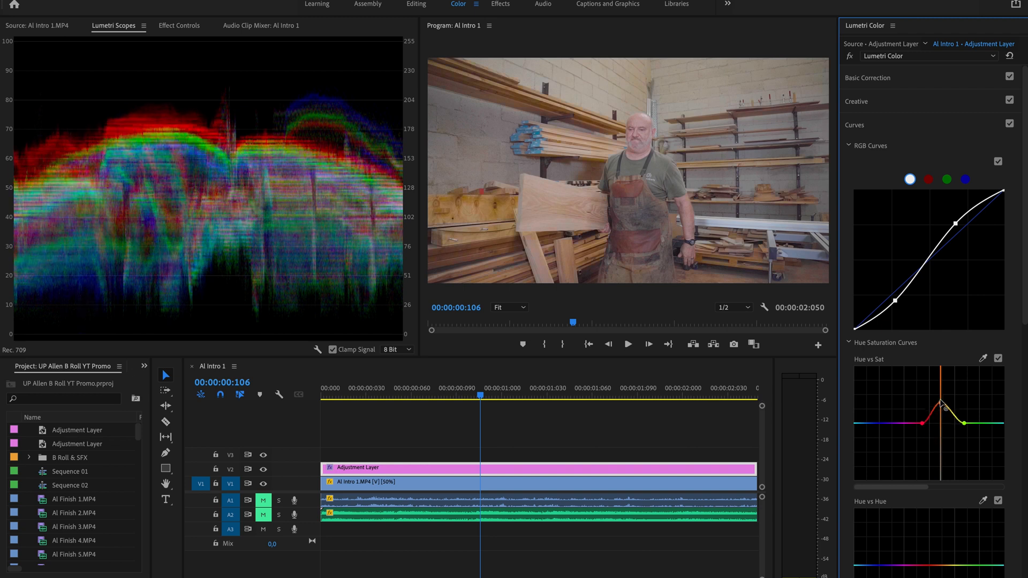
pyautogui.moveTo(958, 403); pyautogui.dragTo(941, 403)
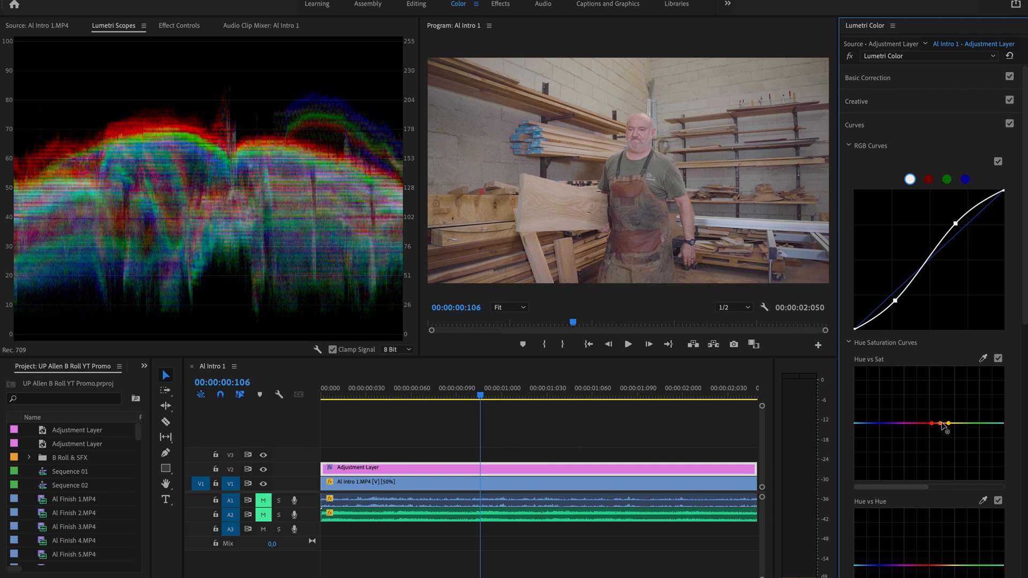
pyautogui.moveTo(931, 425); pyautogui.dragTo(940, 462)
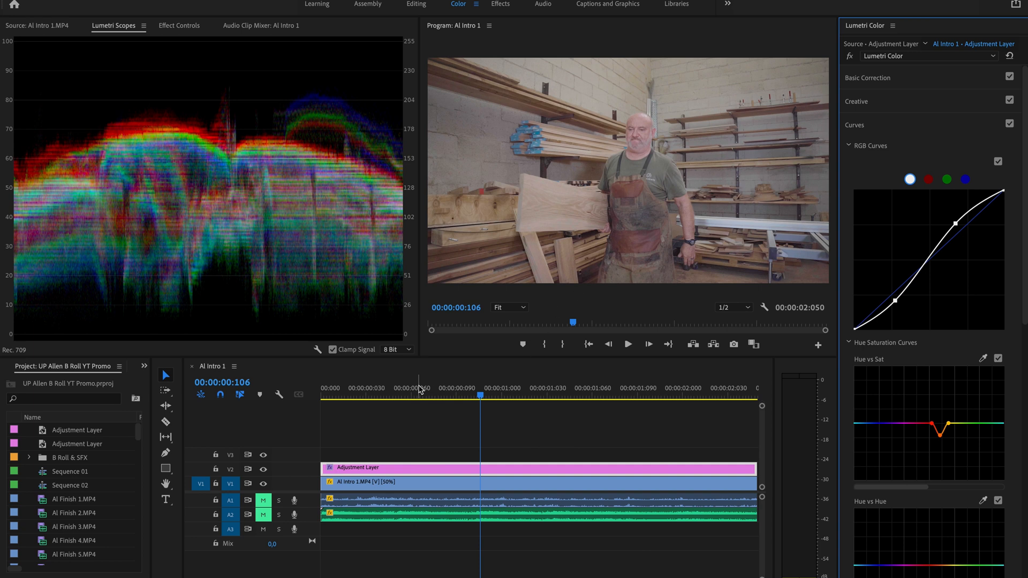
# - Scrub to later moments in the clip to check the orange desaturation
pyautogui.click(627, 344)
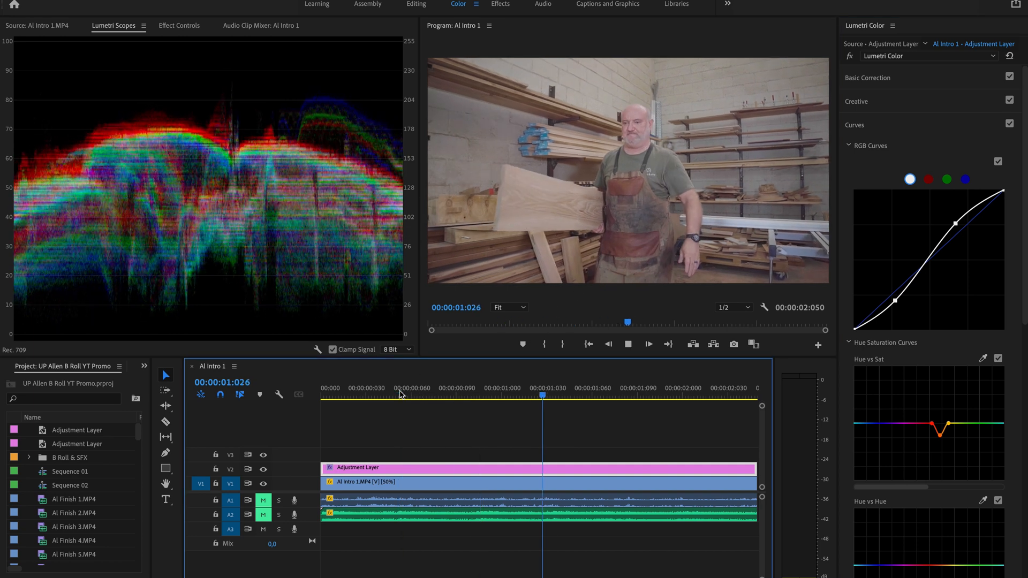
pyautogui.click(648, 344)
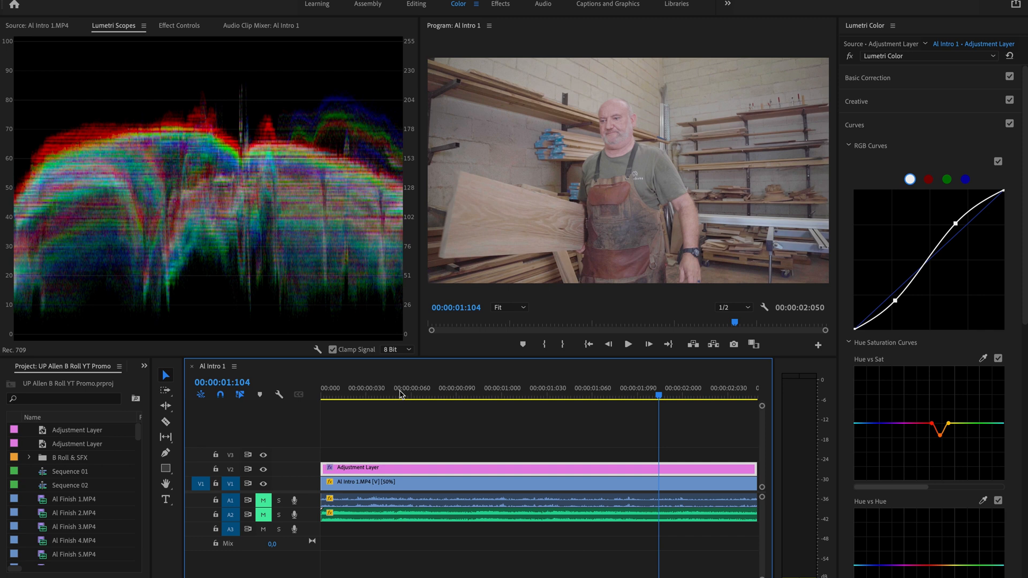
pyautogui.moveTo(986, 266)
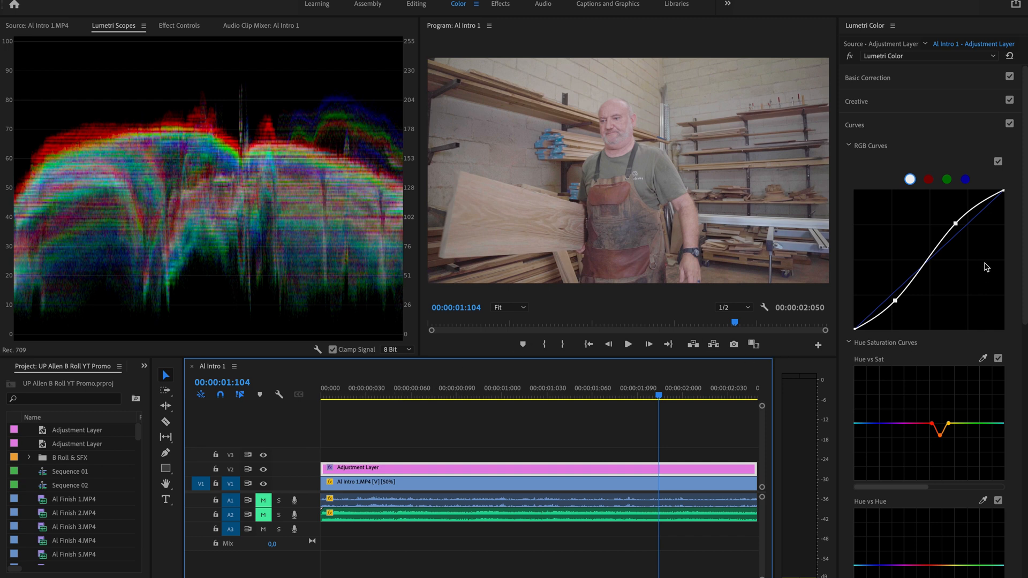
pyautogui.moveTo(885, 347)
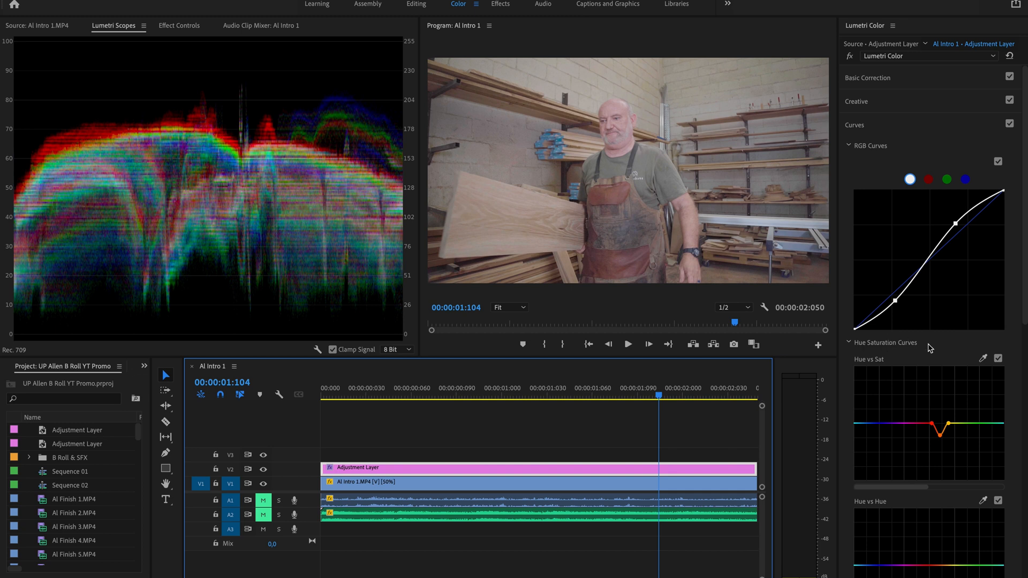
pyautogui.moveTo(631, 404)
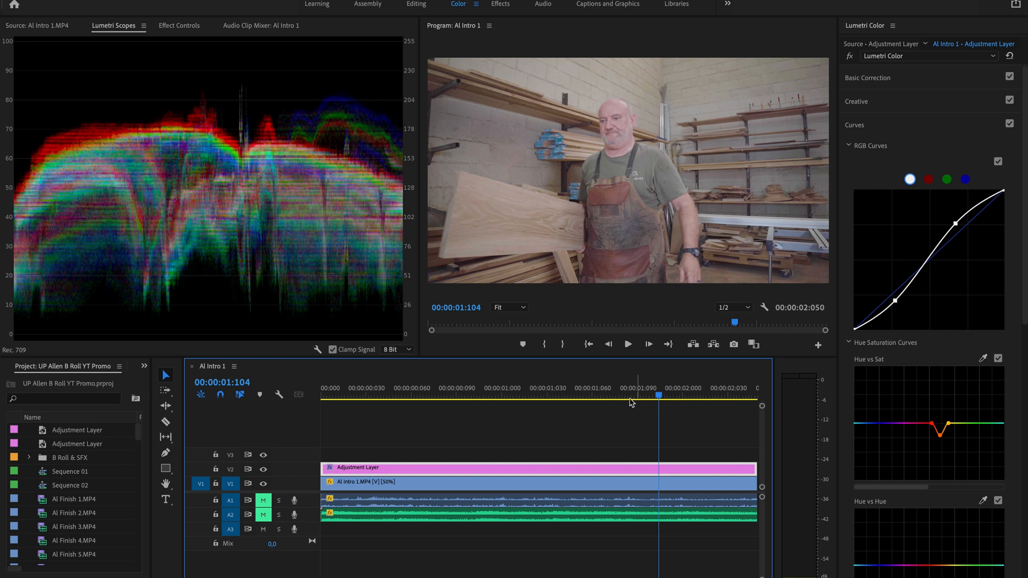
# - With Color/Gray preview on, sample his arm's skin tone for the HSL Secondary key and widen its range
pyautogui.moveTo(657, 396); pyautogui.dragTo(566, 396)
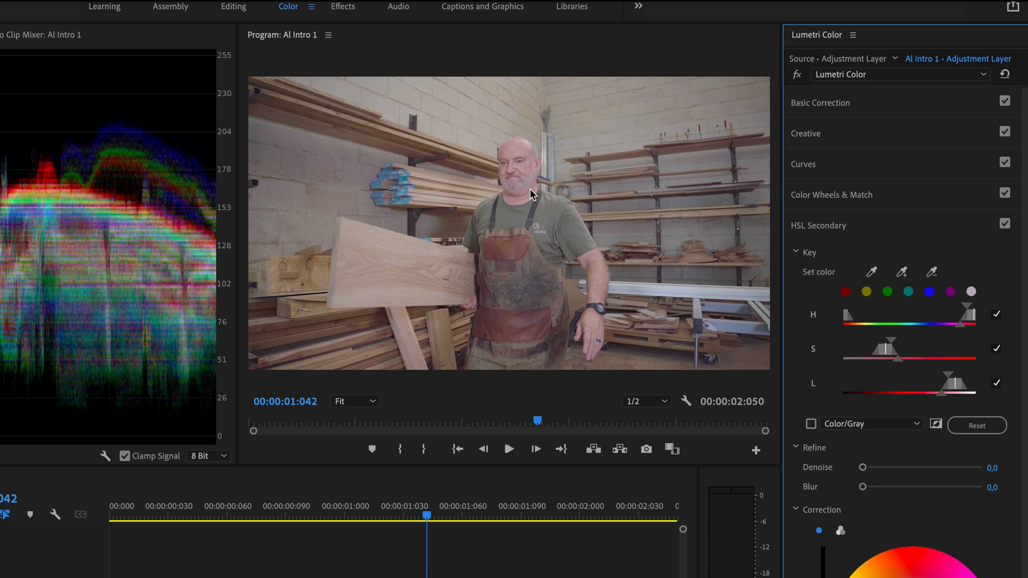
pyautogui.moveTo(538, 172)
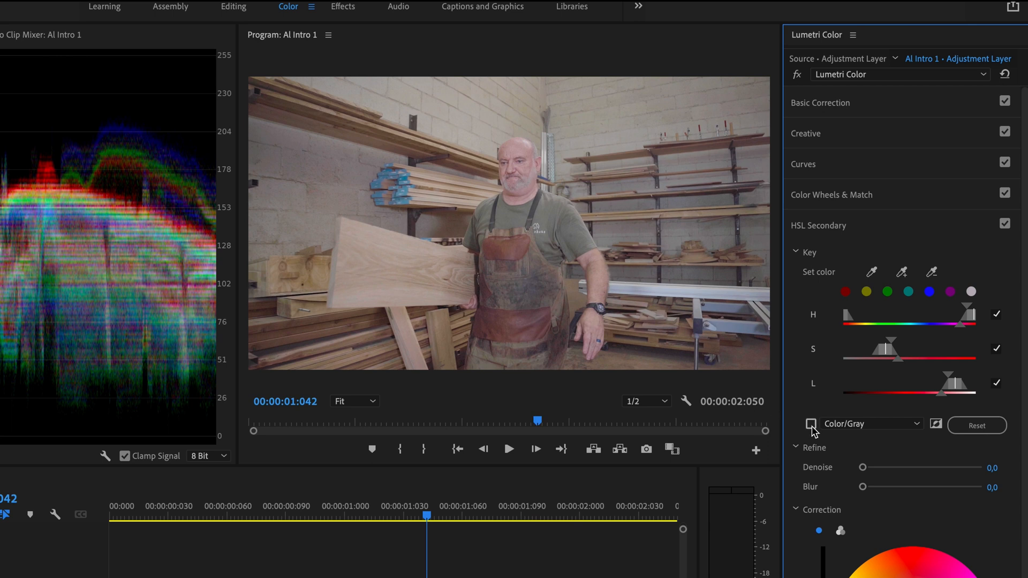
pyautogui.click(811, 424)
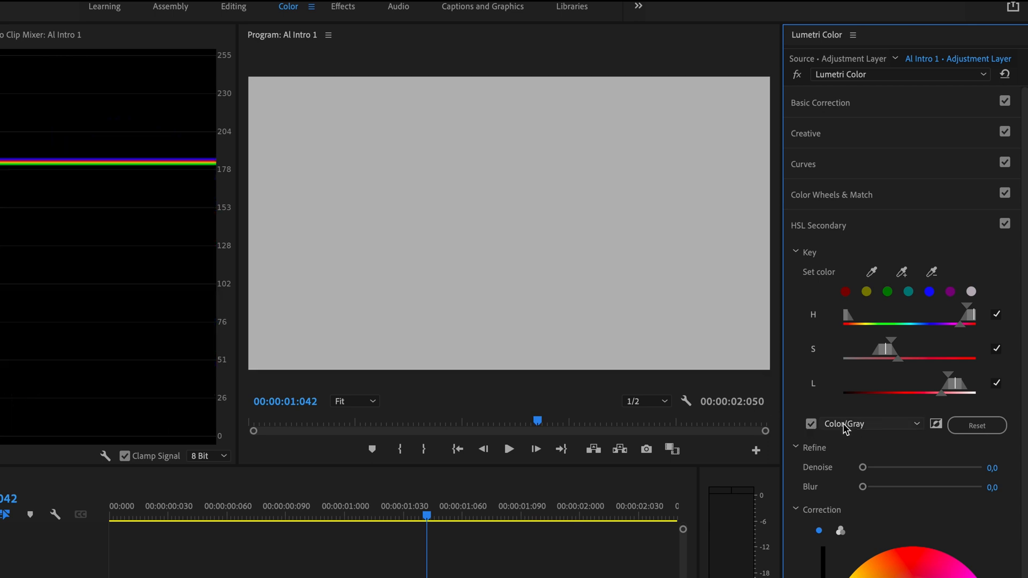
pyautogui.moveTo(521, 204)
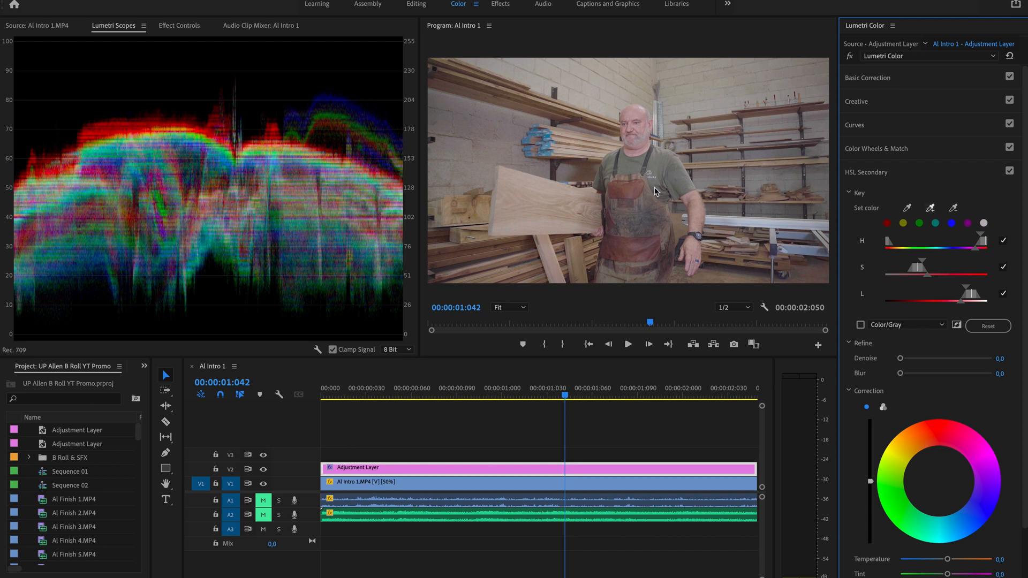
pyautogui.moveTo(849, 225)
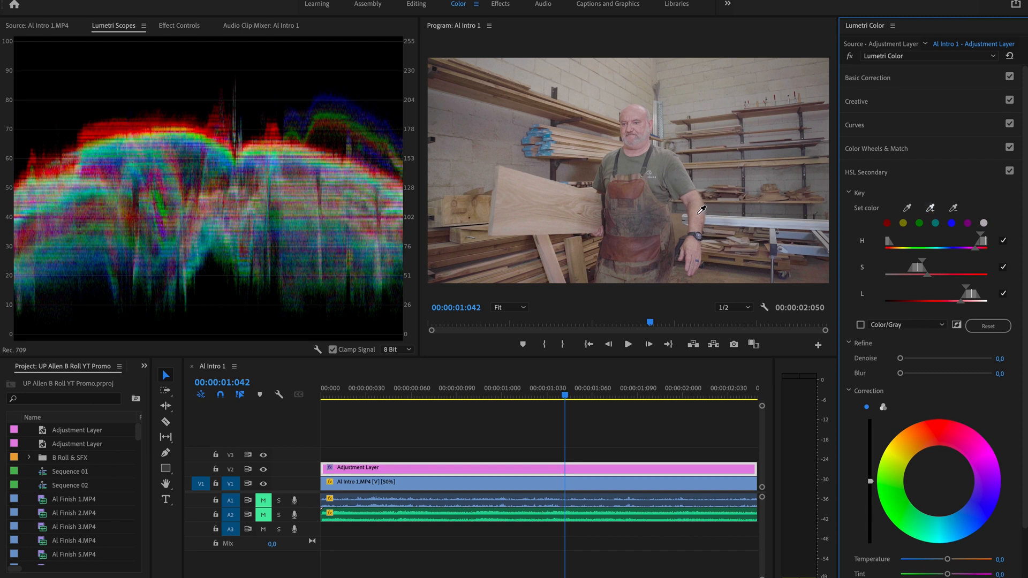
pyautogui.click(861, 324)
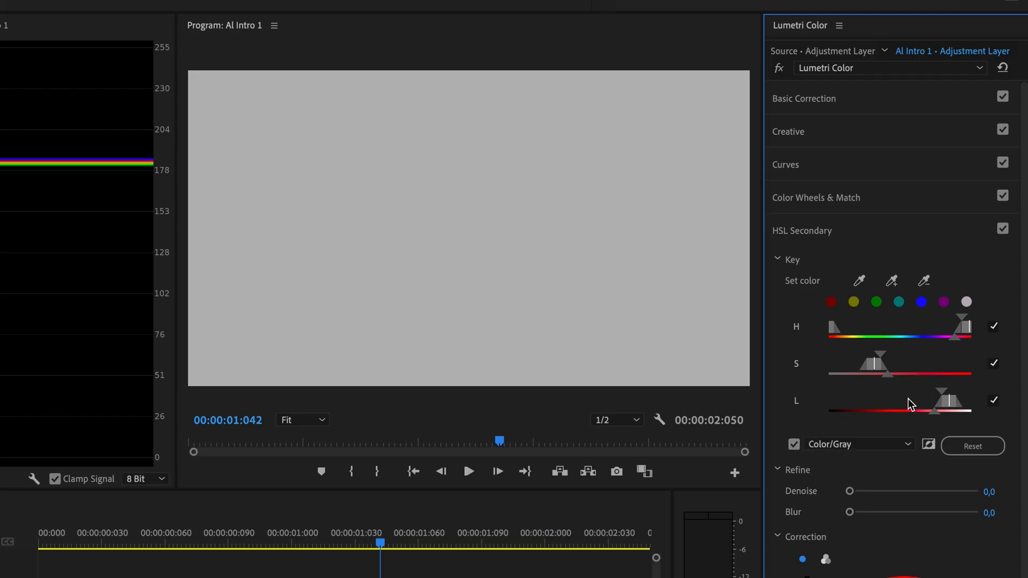
pyautogui.moveTo(950, 408); pyautogui.dragTo(890, 408)
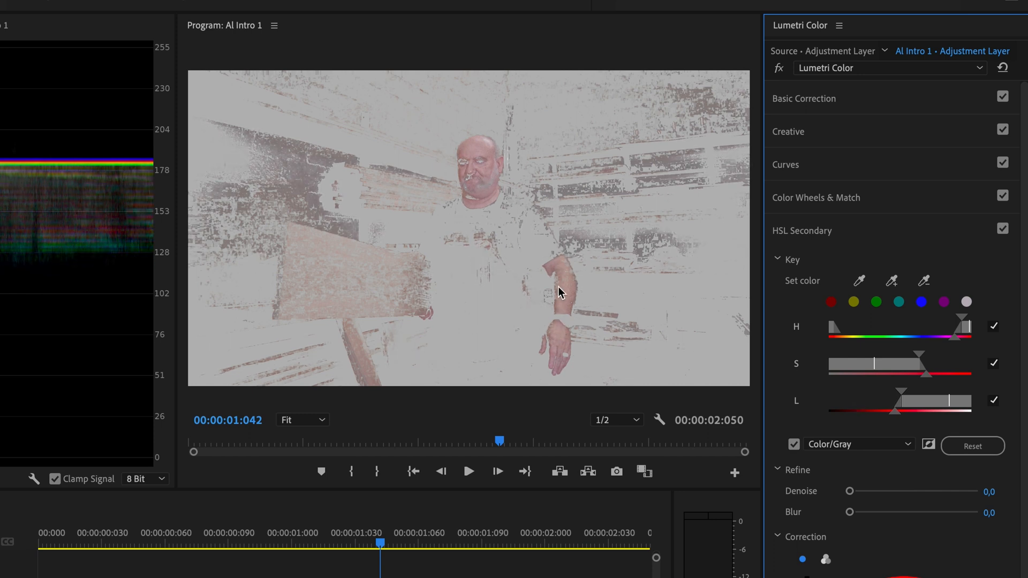
pyautogui.moveTo(807, 490)
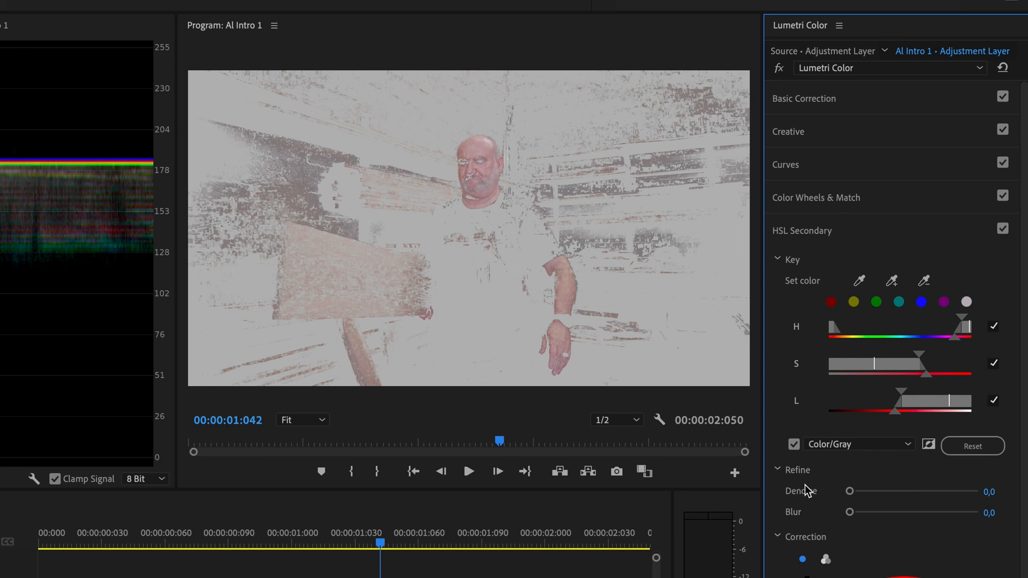
# - Refine the skin key with Denoise 30 and Blur 4.3, then invert it to exclude skin
pyautogui.moveTo(850, 491); pyautogui.dragTo(865, 491)
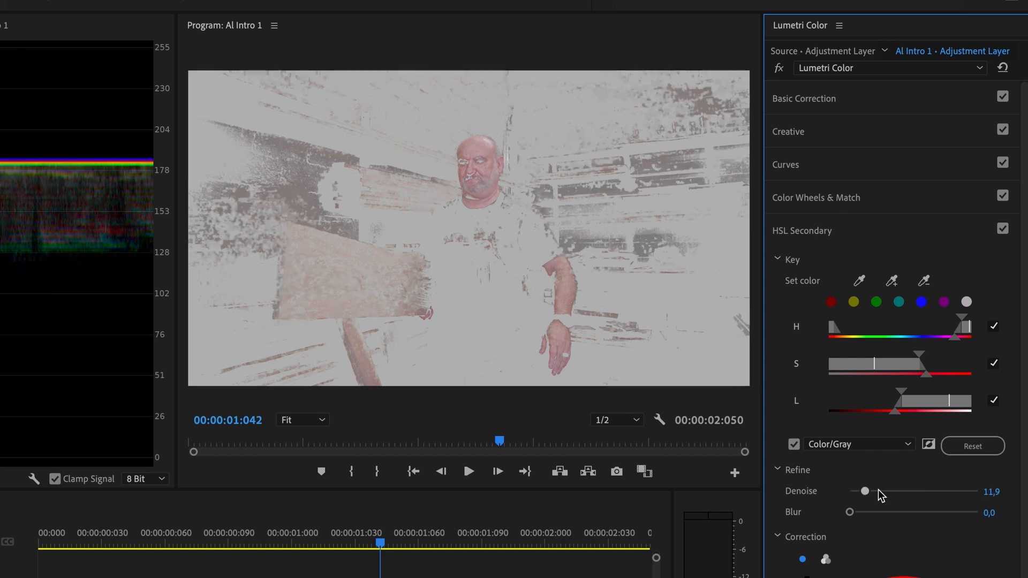
pyautogui.moveTo(864, 491); pyautogui.dragTo(887, 491)
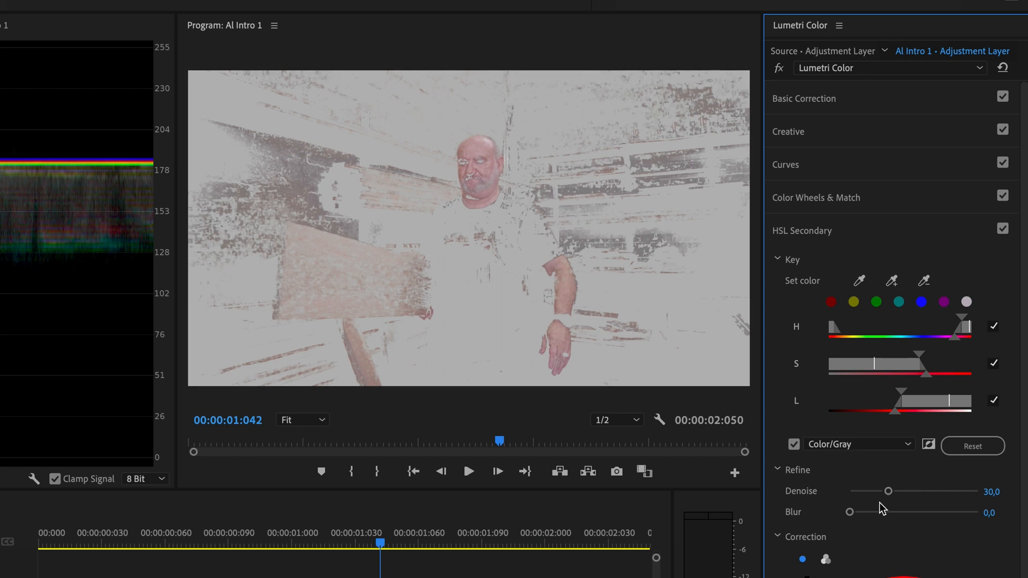
pyautogui.moveTo(851, 512); pyautogui.dragTo(866, 512)
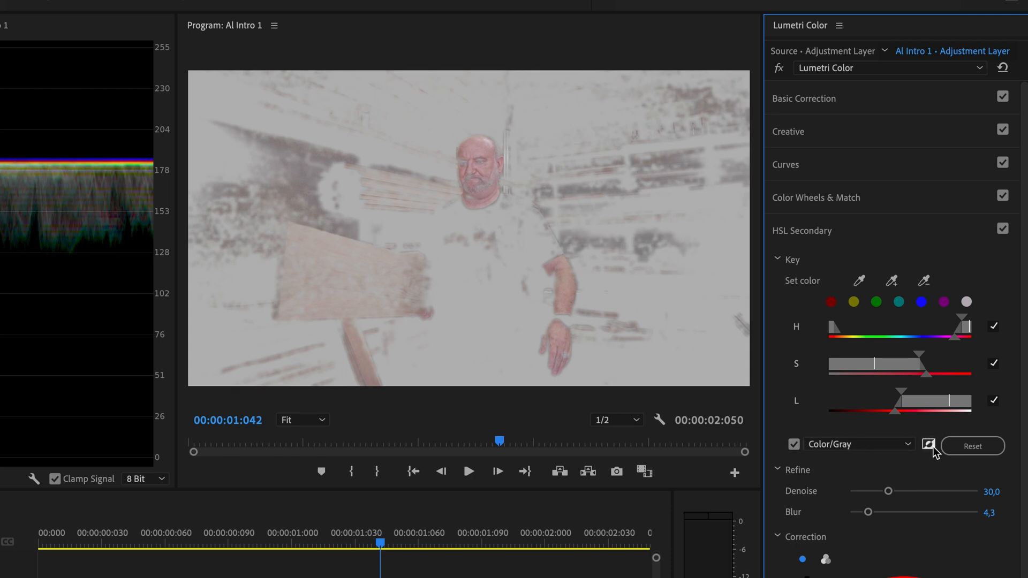
pyautogui.click(928, 444)
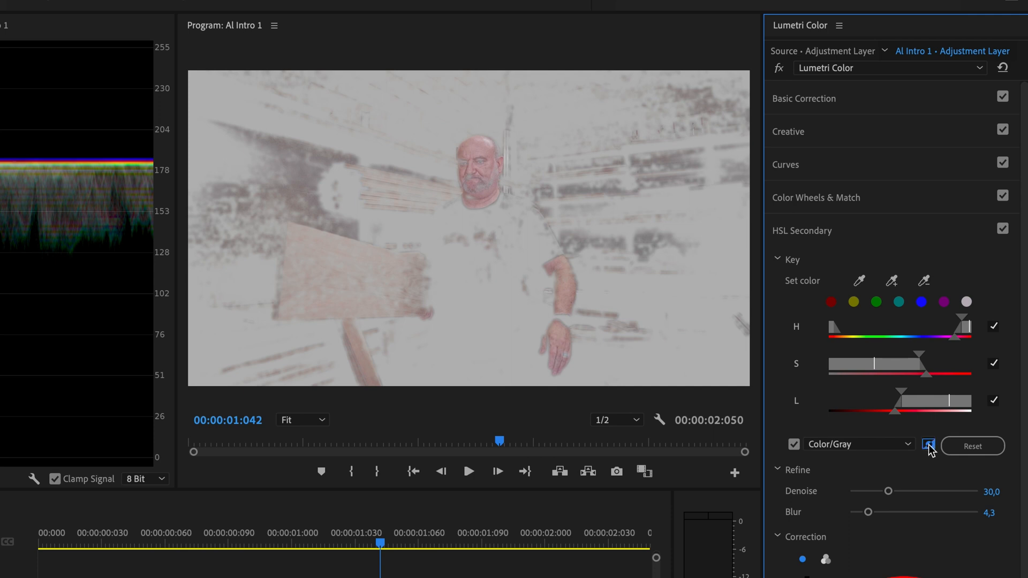
pyautogui.click(928, 446)
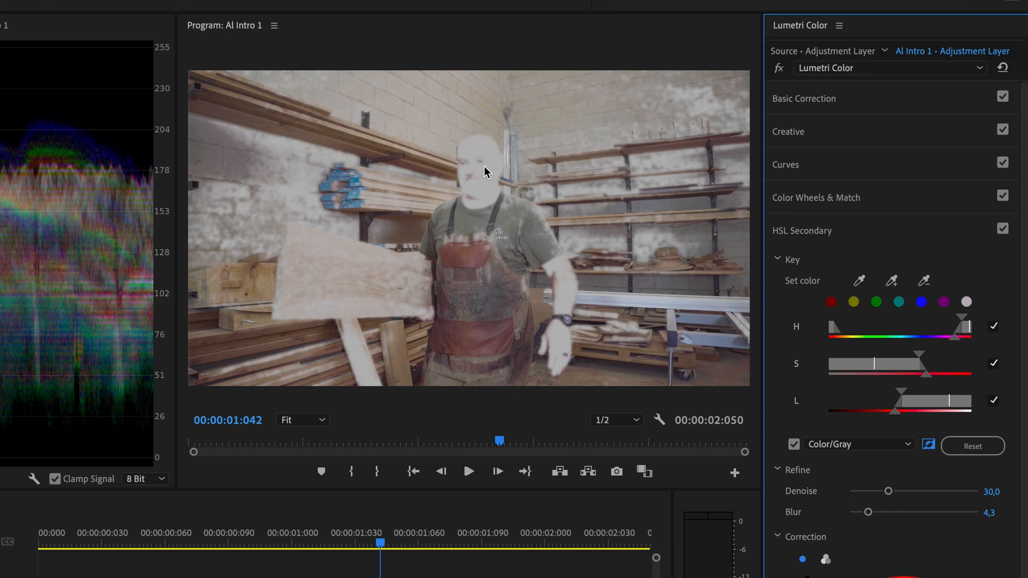
pyautogui.moveTo(482, 244)
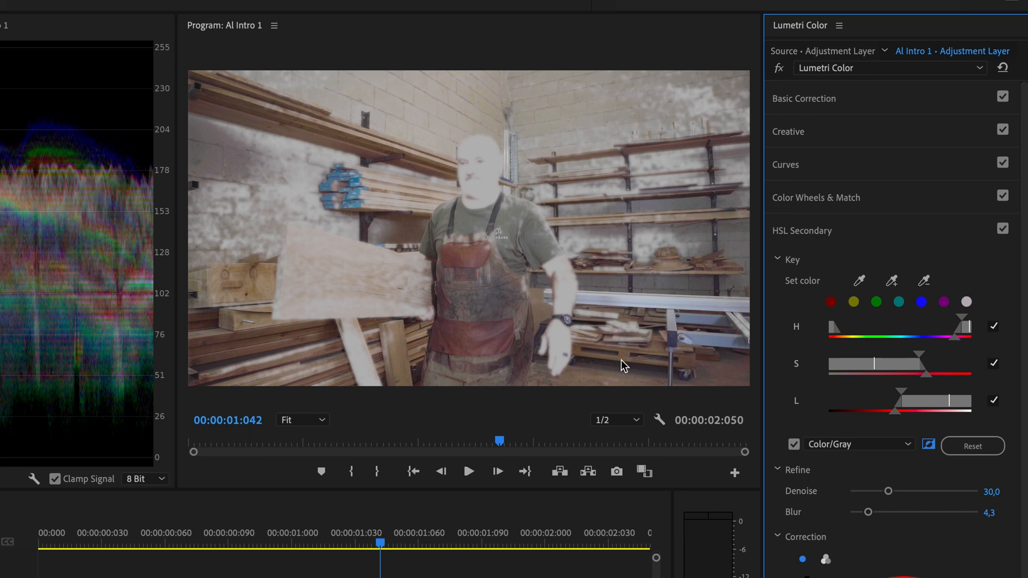
pyautogui.moveTo(497, 109)
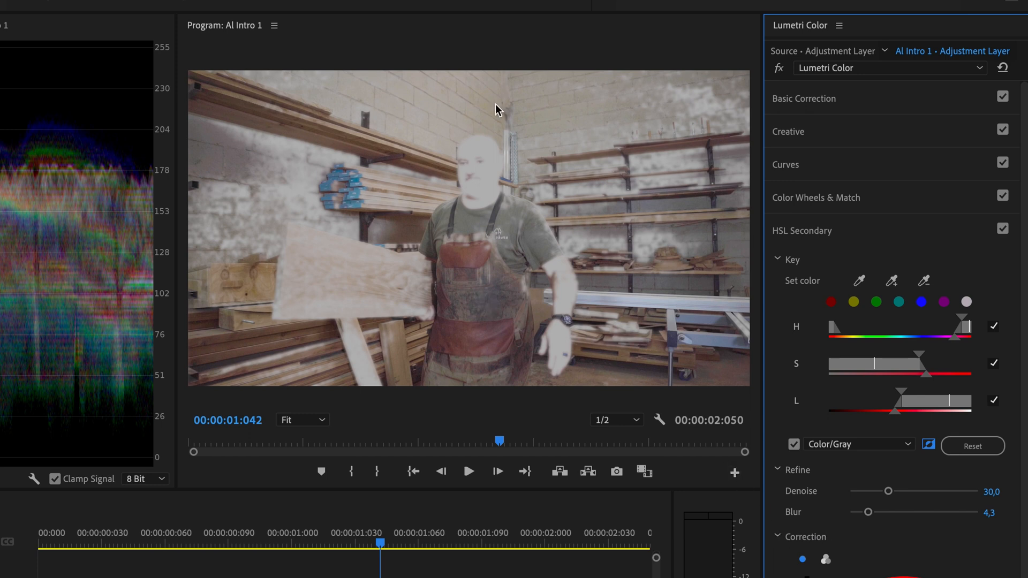
pyautogui.moveTo(511, 252)
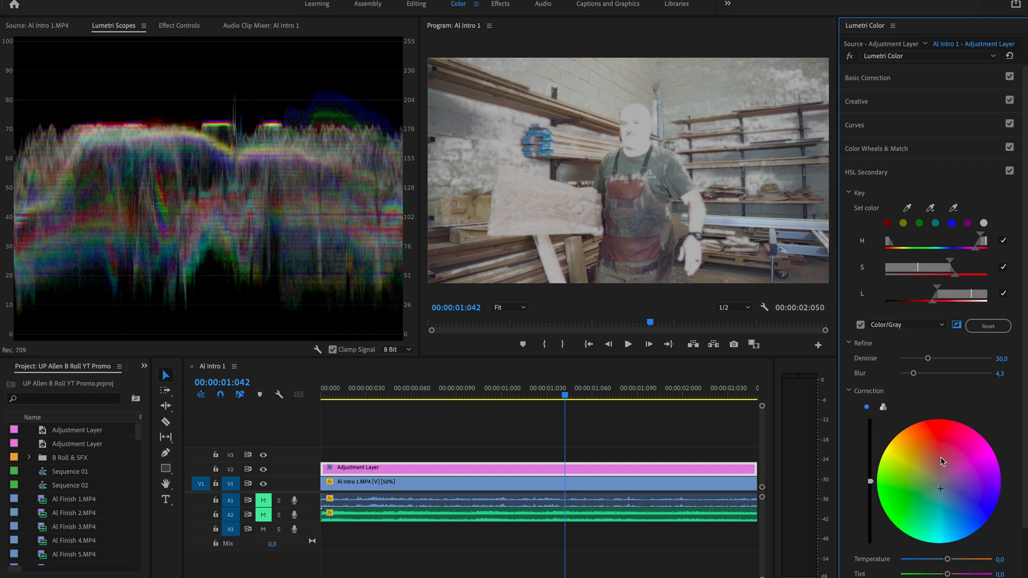
# - Turn off the Color/Gray key preview and expand the Basic Correction controls
pyautogui.click(861, 325)
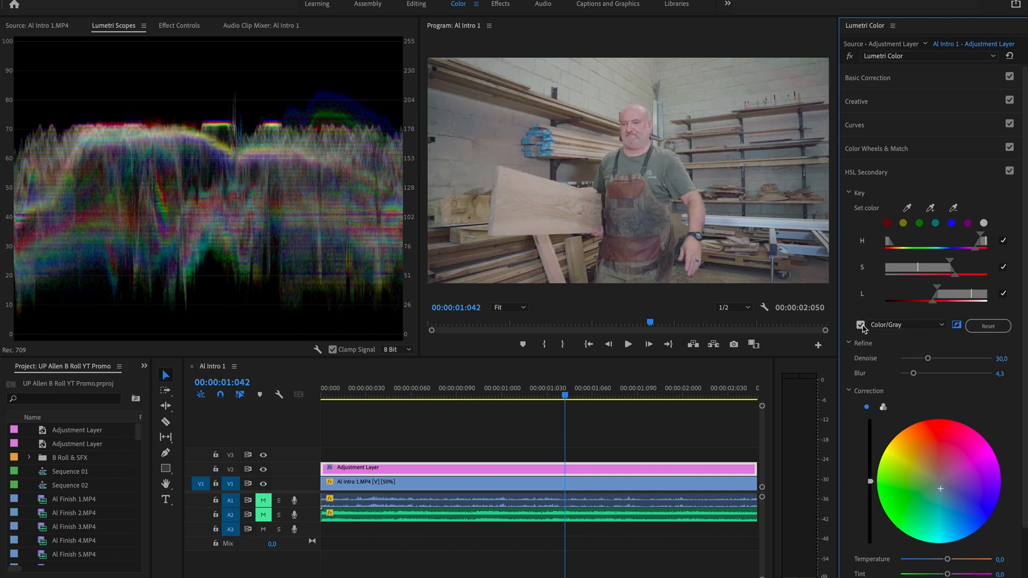
pyautogui.click(861, 325)
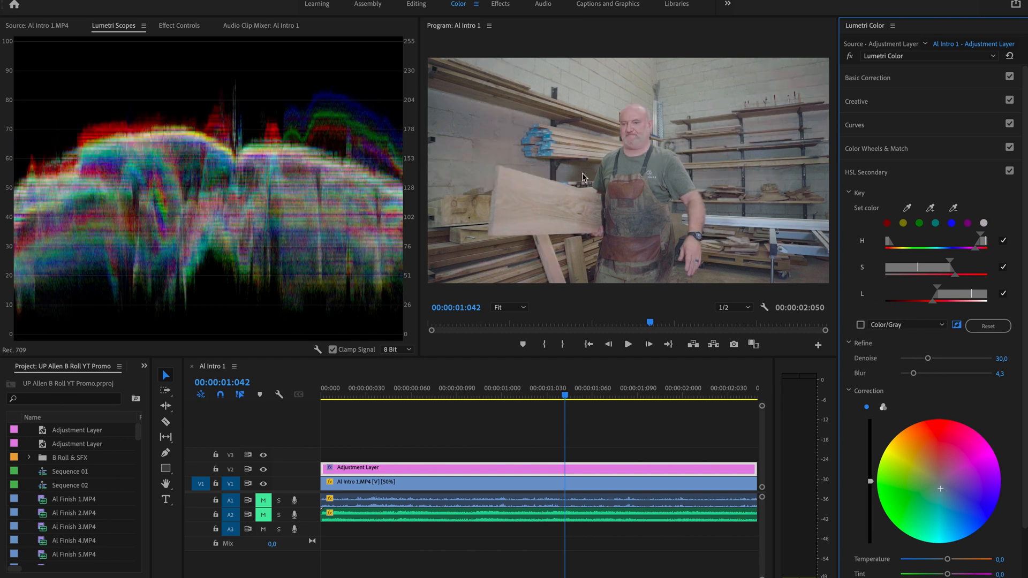
pyautogui.moveTo(613, 139)
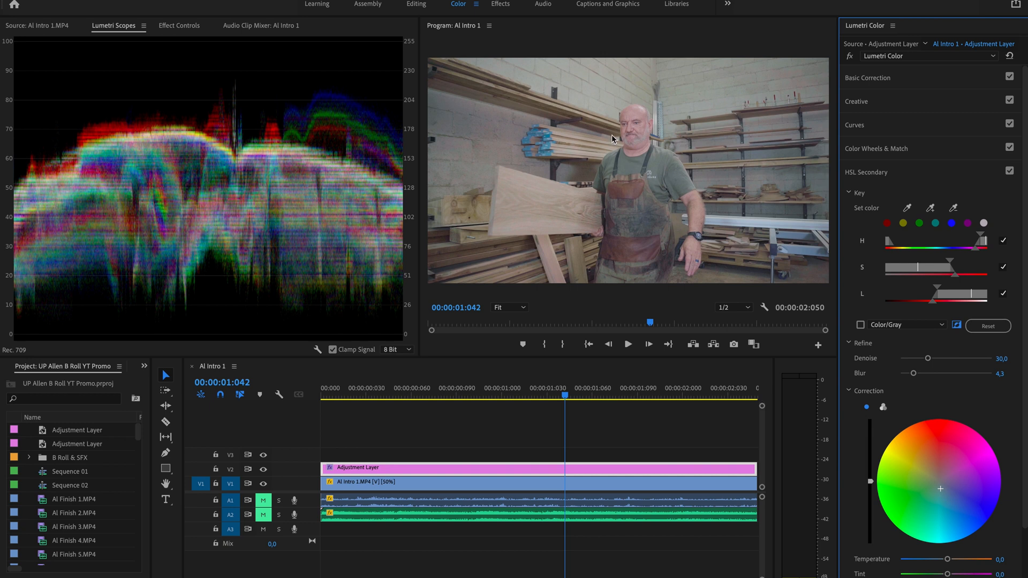
pyautogui.click(867, 77)
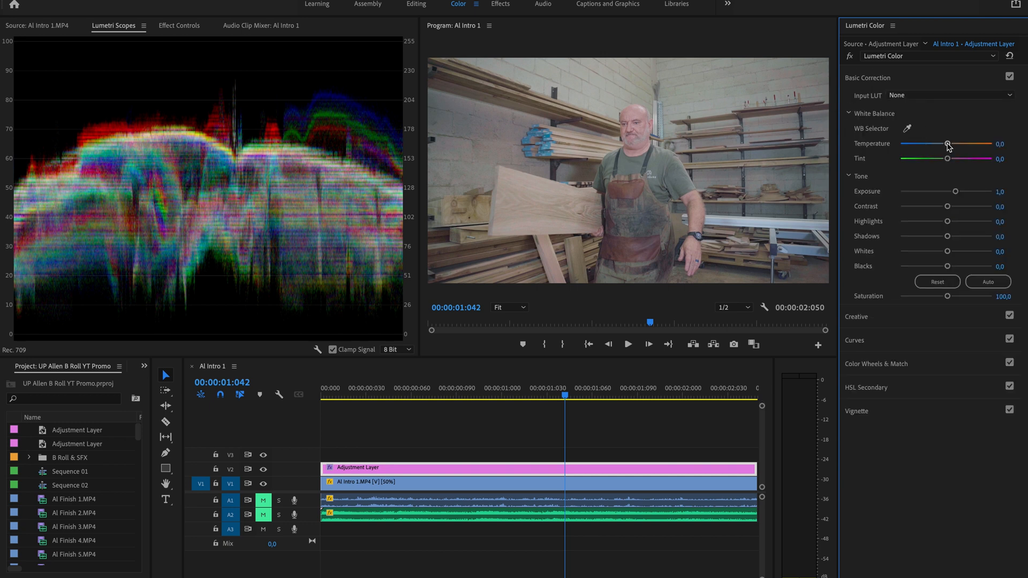
# - Warm the white balance Temperature to about 8.8 after overshooting and settling back
pyautogui.moveTo(945, 144); pyautogui.dragTo(949, 144)
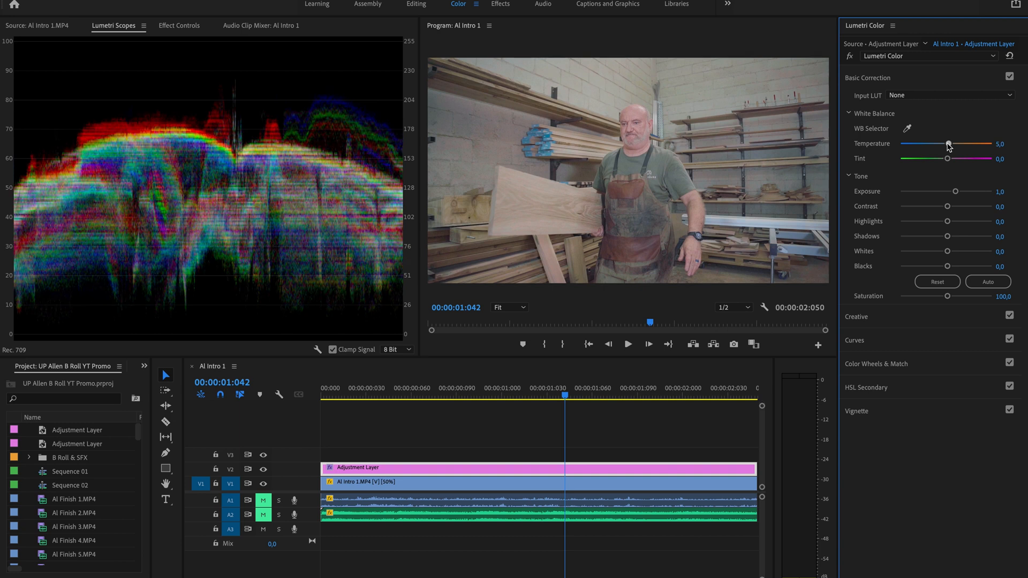
pyautogui.moveTo(948, 144); pyautogui.dragTo(962, 144)
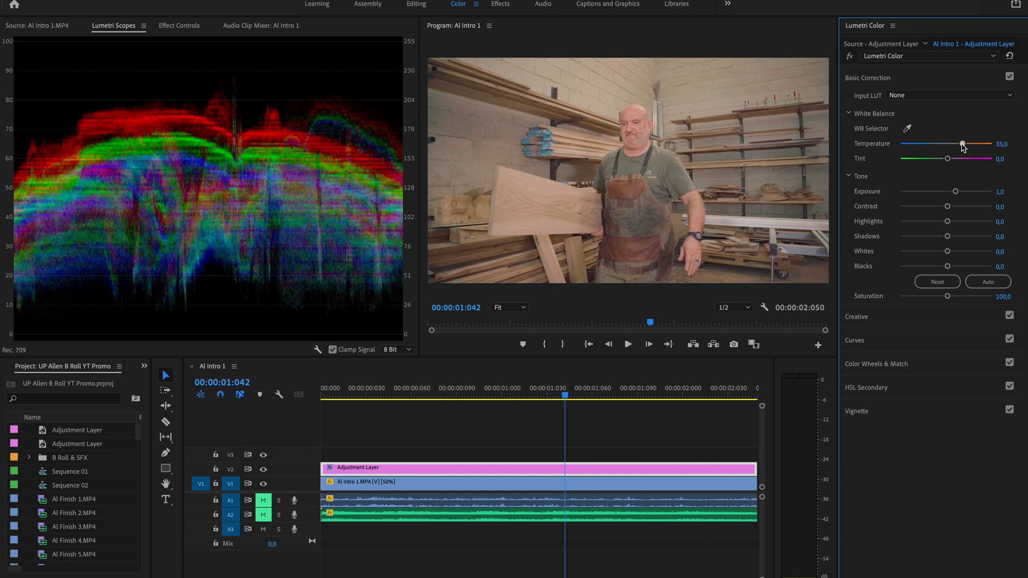
pyautogui.moveTo(963, 144); pyautogui.dragTo(949, 144)
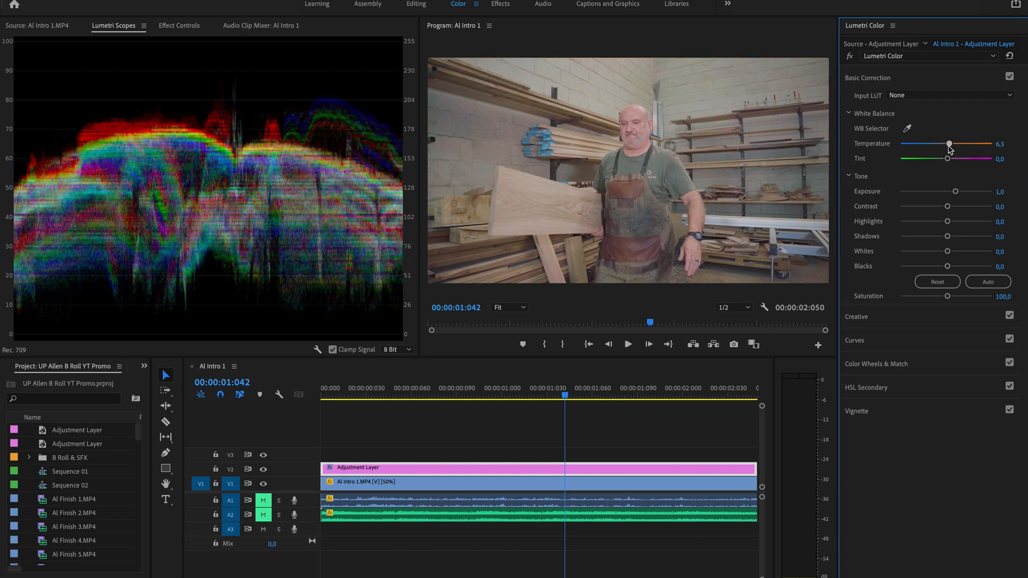
pyautogui.moveTo(948, 144); pyautogui.dragTo(951, 143)
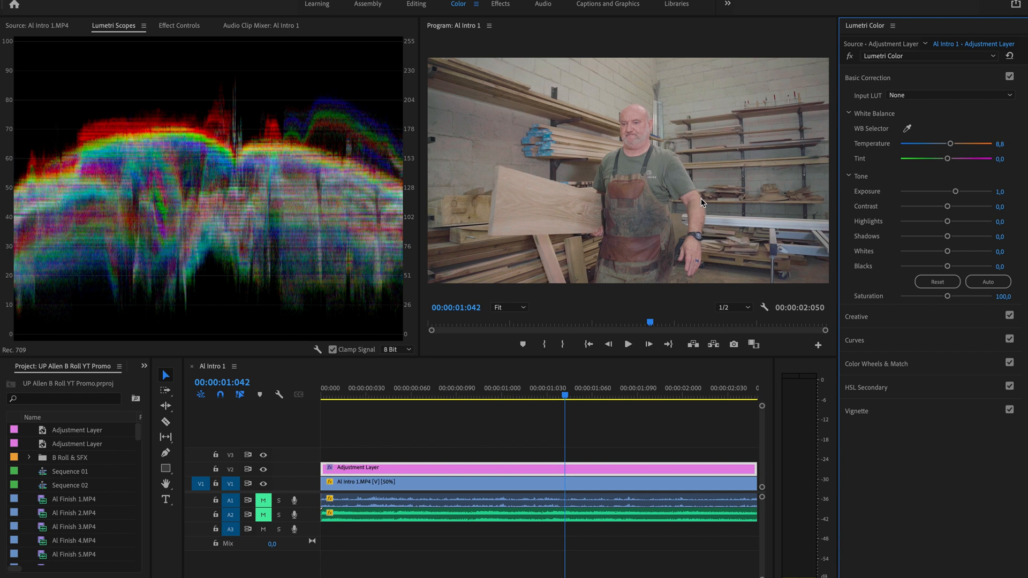
pyautogui.click(868, 77)
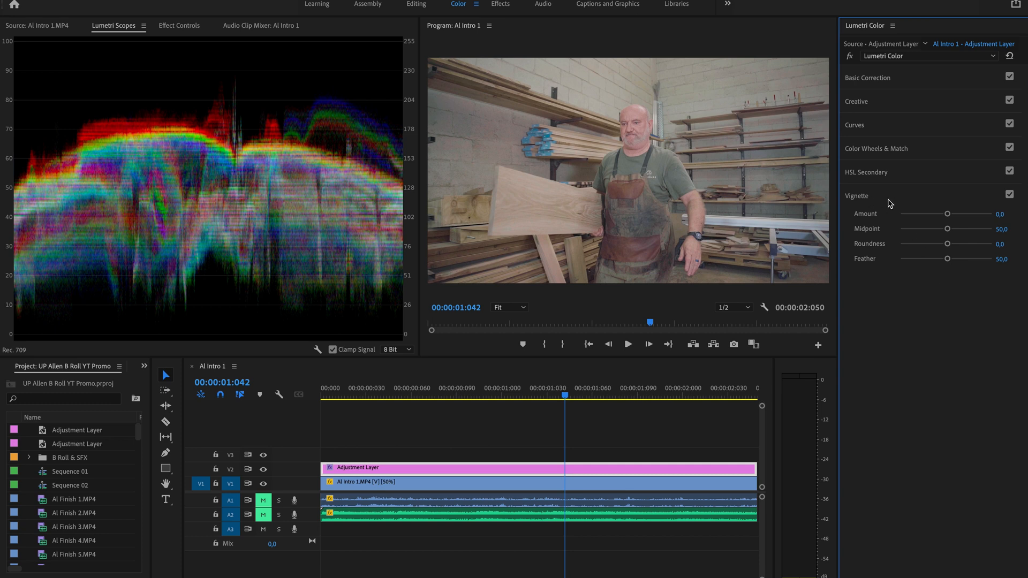
# - Settle the vignette Amount at about -1.1 for subtly darkened frame edges
pyautogui.moveTo(948, 214); pyautogui.dragTo(939, 215)
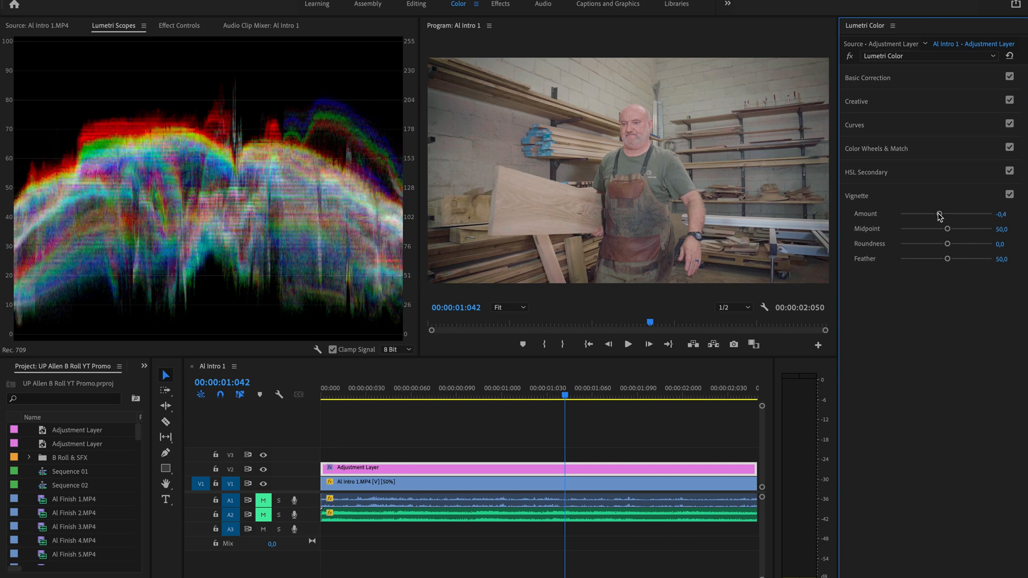
pyautogui.moveTo(941, 216); pyautogui.dragTo(938, 216)
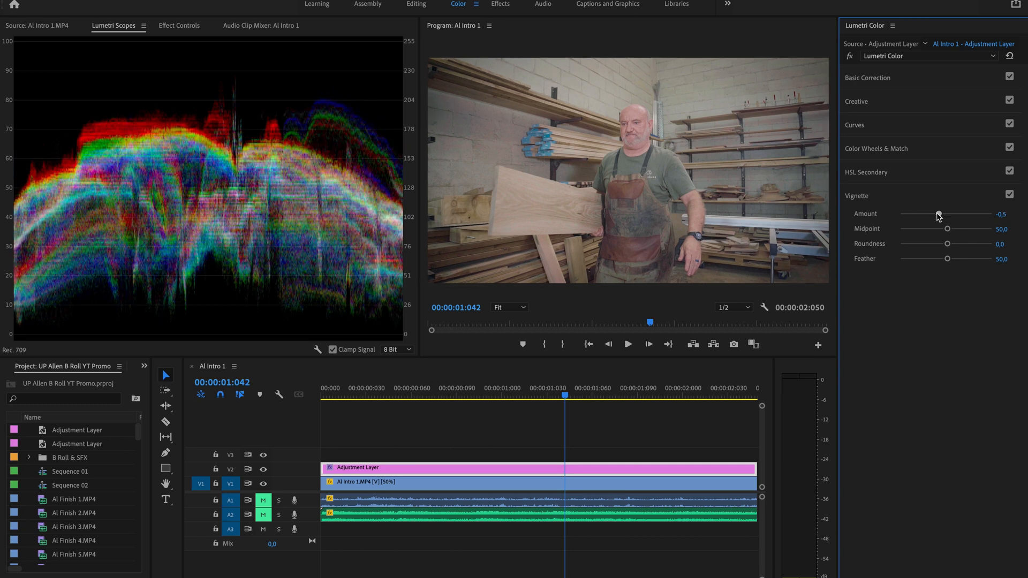
pyautogui.moveTo(937, 214); pyautogui.dragTo(899, 213)
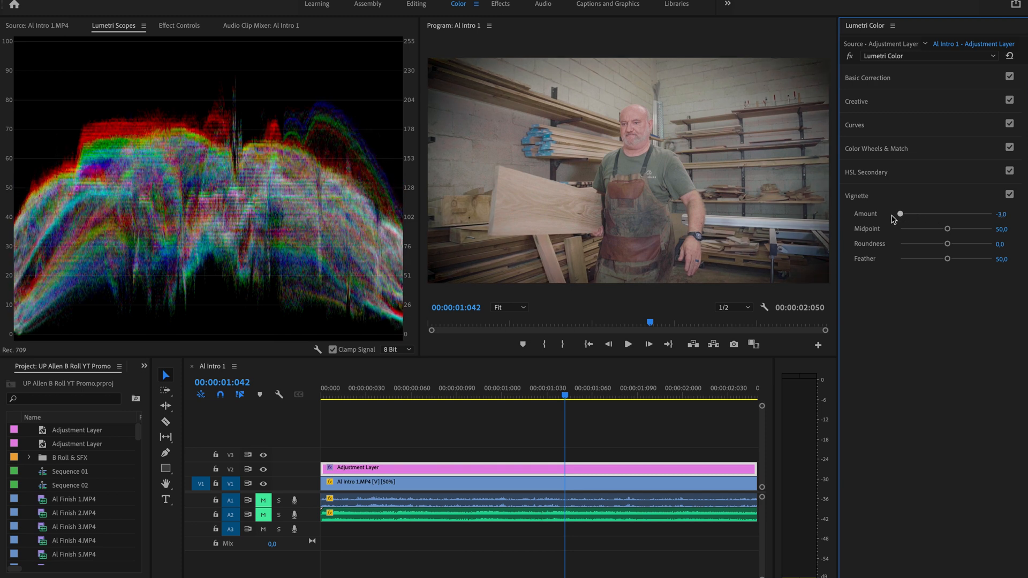
pyautogui.moveTo(900, 214); pyautogui.dragTo(929, 214)
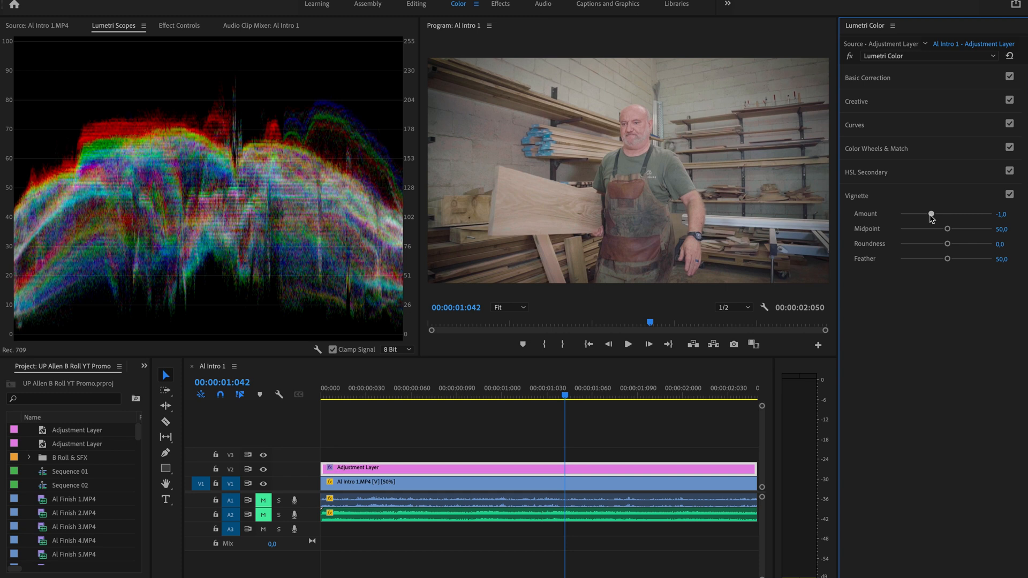
pyautogui.moveTo(932, 214); pyautogui.dragTo(929, 214)
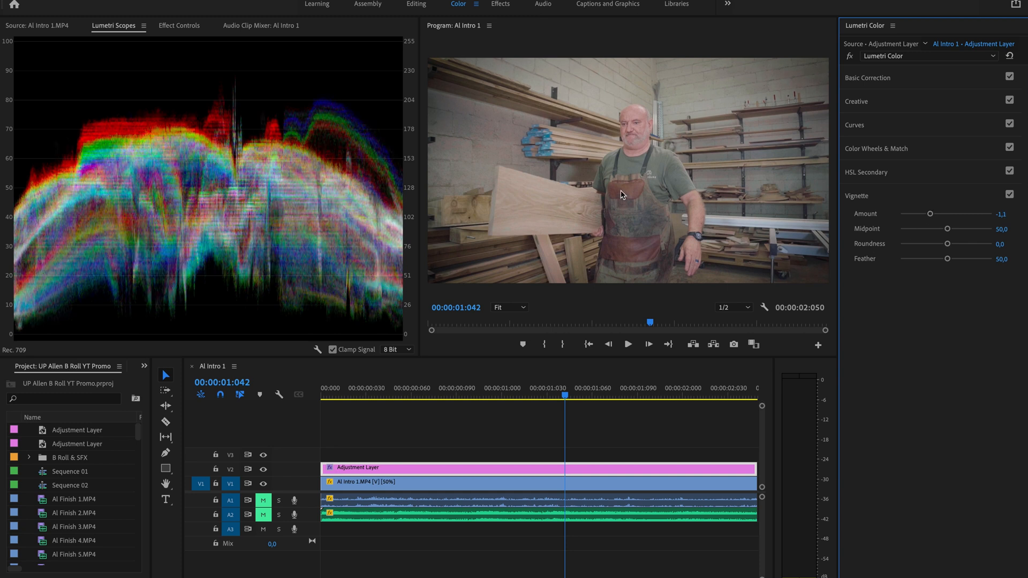
pyautogui.moveTo(613, 186)
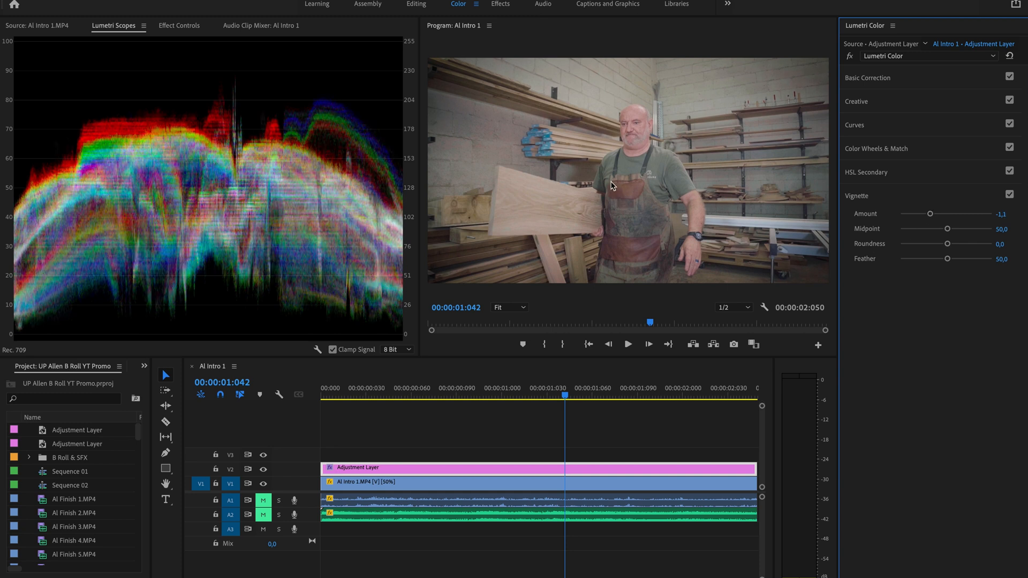
pyautogui.click(867, 77)
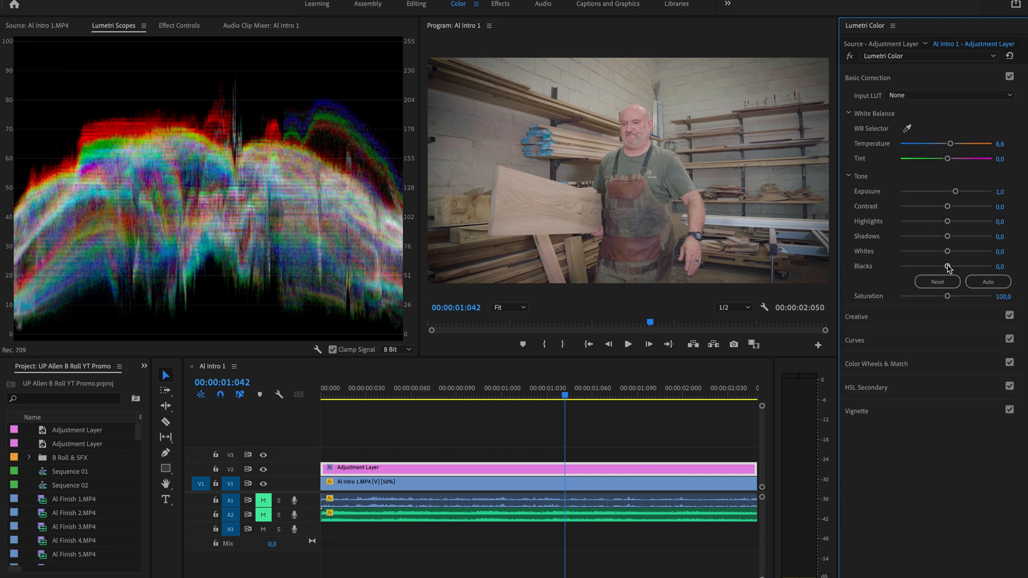
# - Set Blacks -21.3, Whites 35, Contrast 17.5 and Highlights -11.3
pyautogui.moveTo(947, 268); pyautogui.dragTo(937, 267)
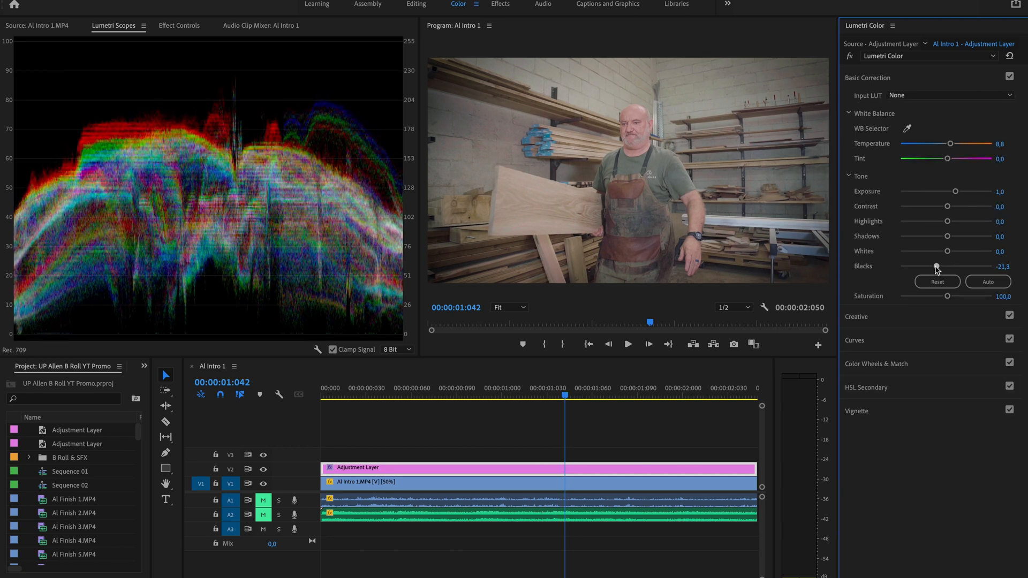
pyautogui.moveTo(947, 251); pyautogui.dragTo(963, 251)
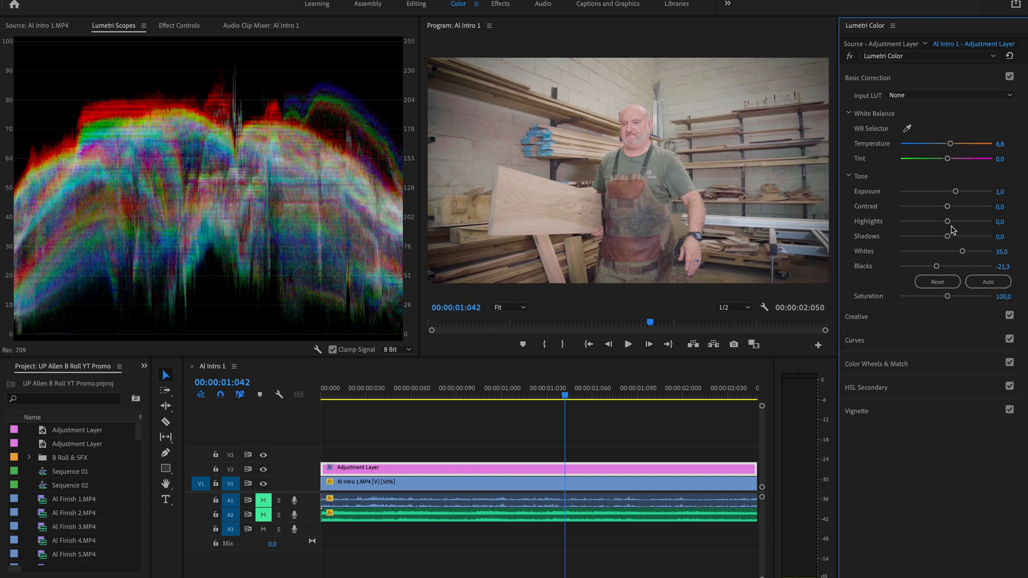
pyautogui.moveTo(947, 206); pyautogui.dragTo(958, 206)
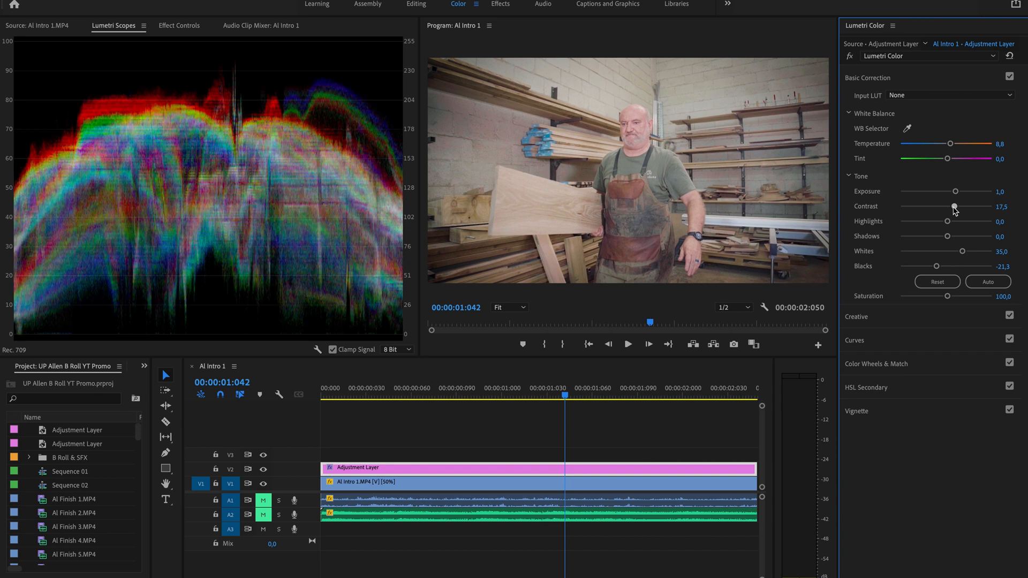
pyautogui.moveTo(947, 222); pyautogui.dragTo(939, 221)
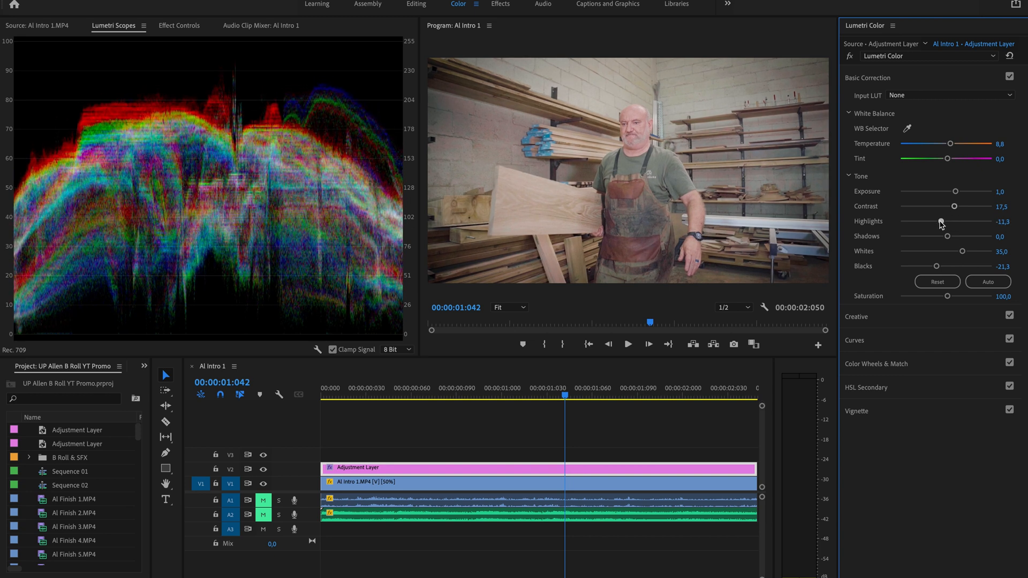
# - Lift Shadows to 12.5 and warm Temperature to 15.0
pyautogui.moveTo(941, 237); pyautogui.dragTo(952, 237)
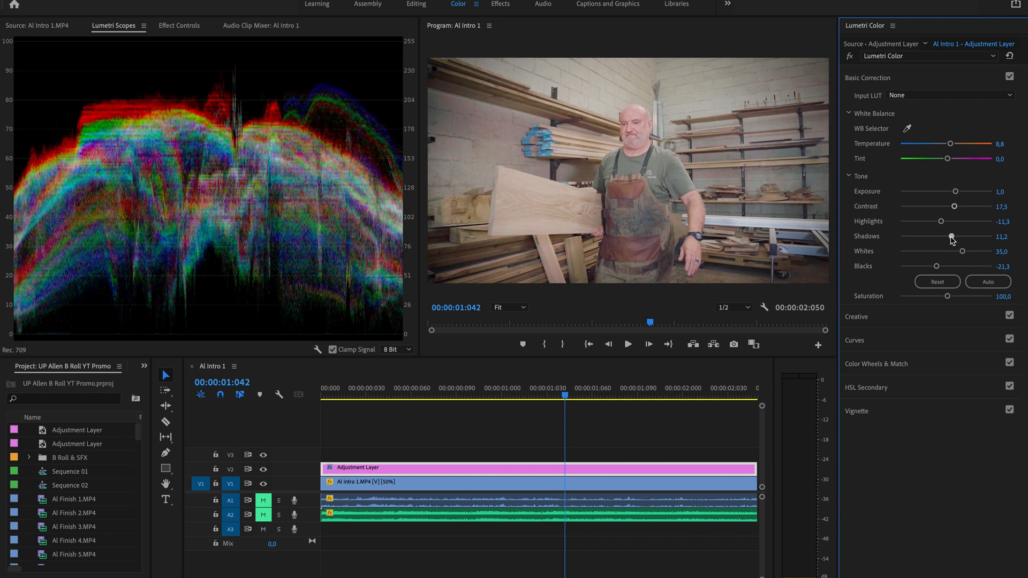
pyautogui.moveTo(950, 236); pyautogui.dragTo(952, 236)
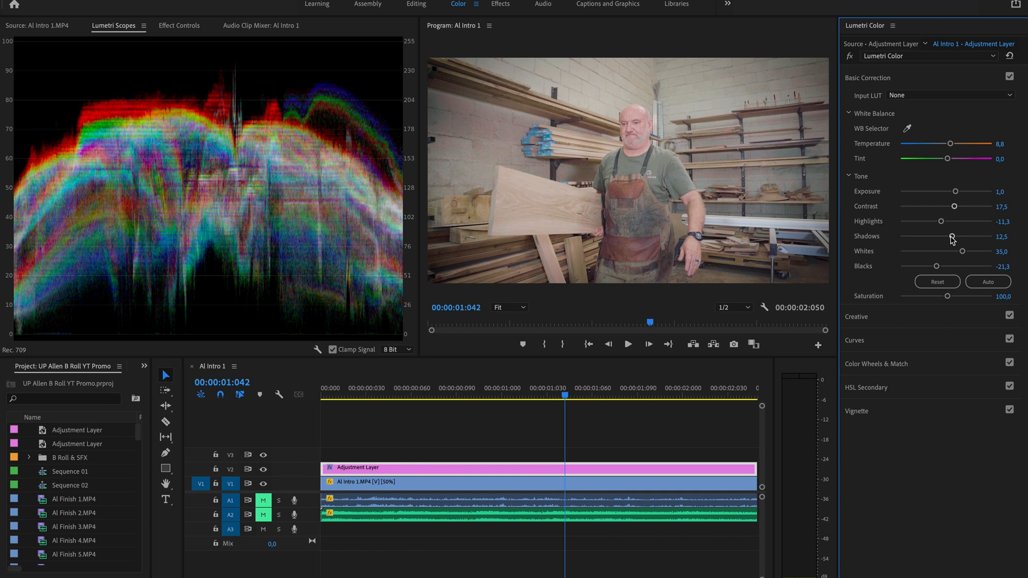
pyautogui.moveTo(948, 143); pyautogui.dragTo(953, 143)
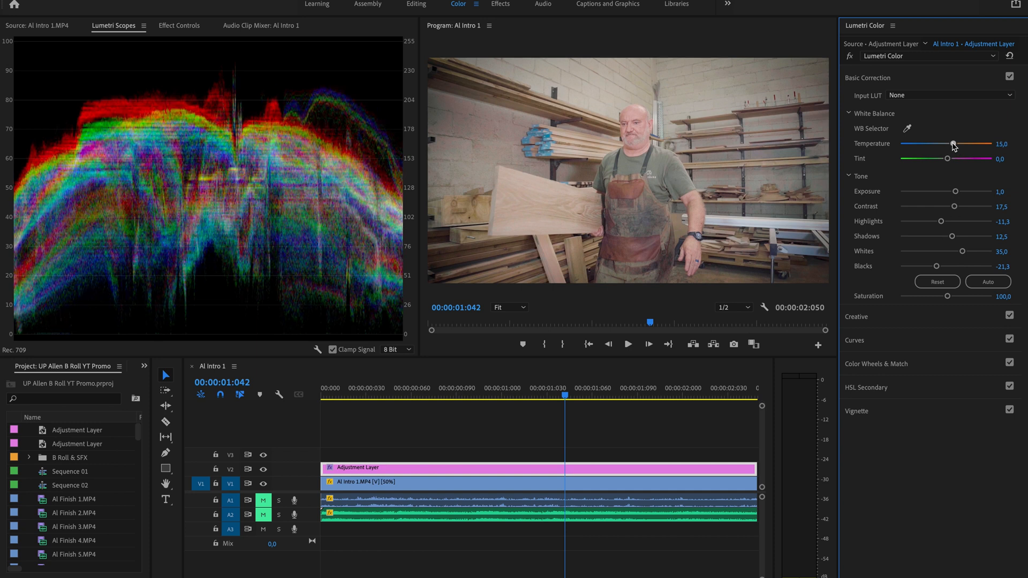
pyautogui.moveTo(955, 144); pyautogui.dragTo(952, 144)
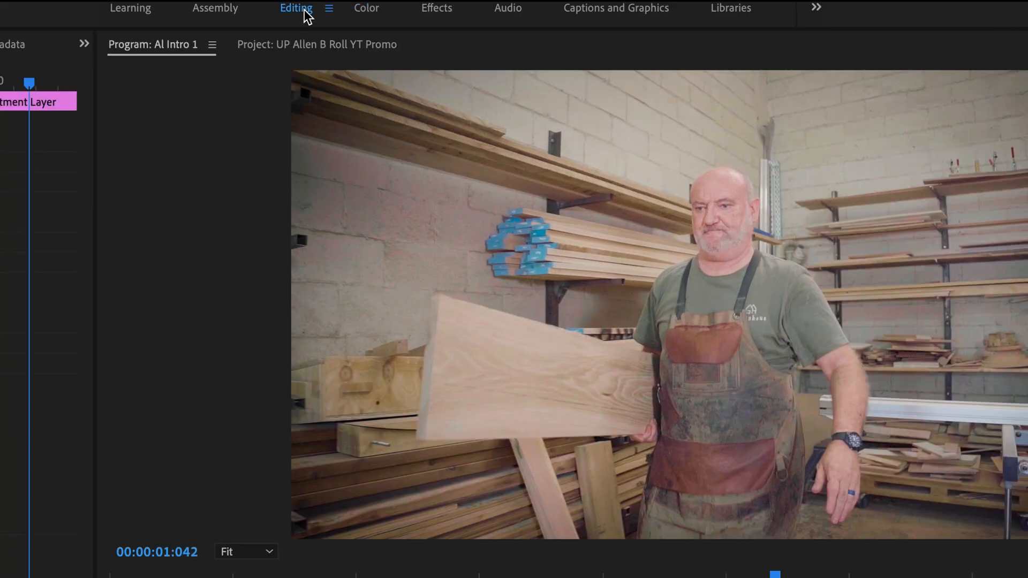
# - In the Editing workspace, apply Crop to the top adjustment layer with 12% letterbox bars
pyautogui.click(312, 44)
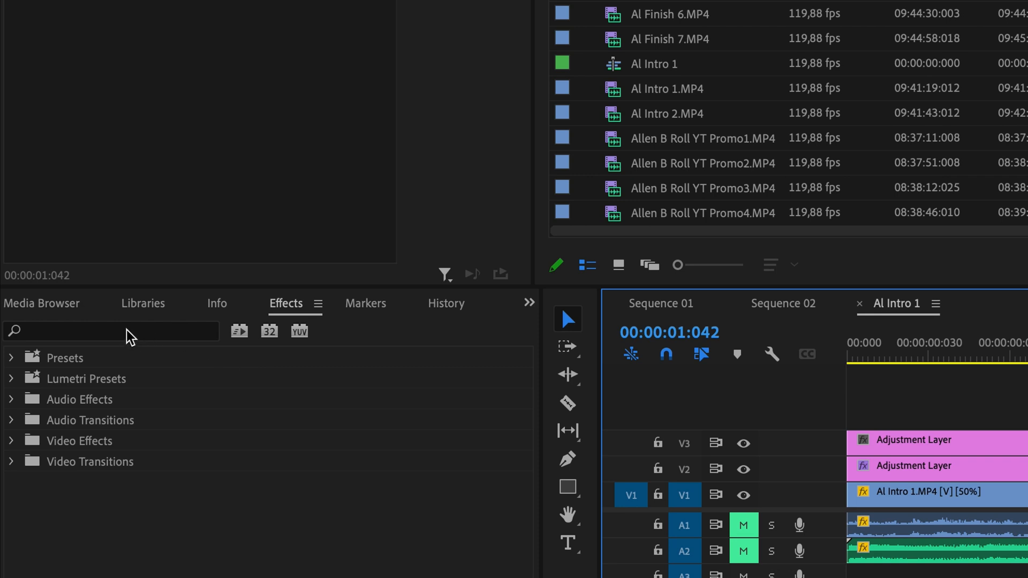
pyautogui.write('c')
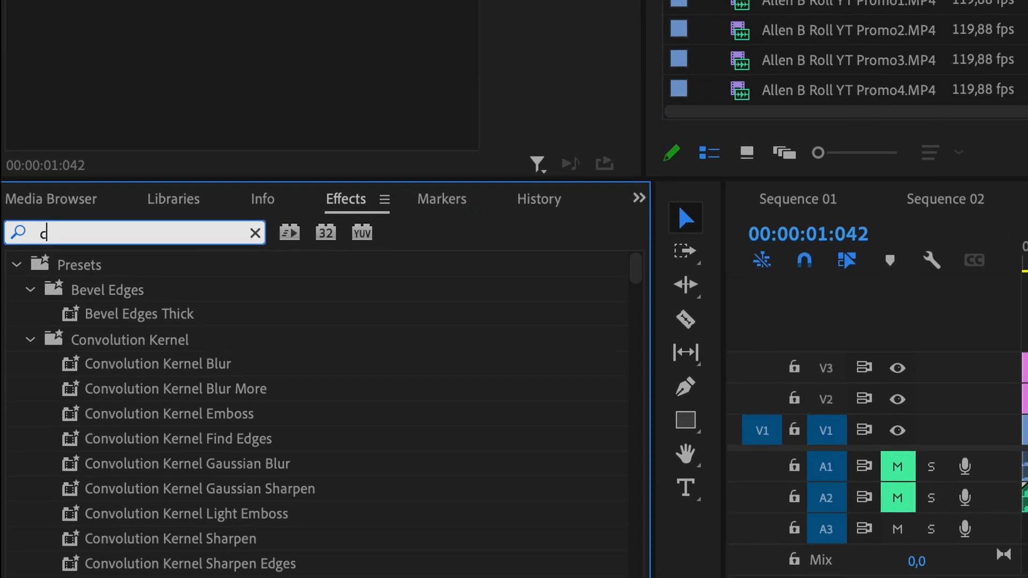
pyautogui.write('rop')
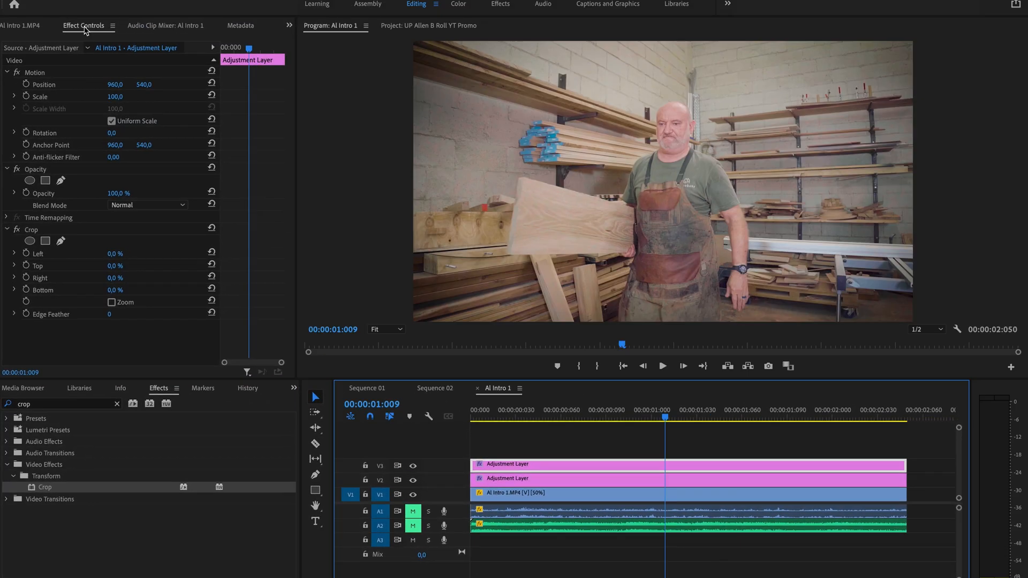
pyautogui.press('ctrl+s')
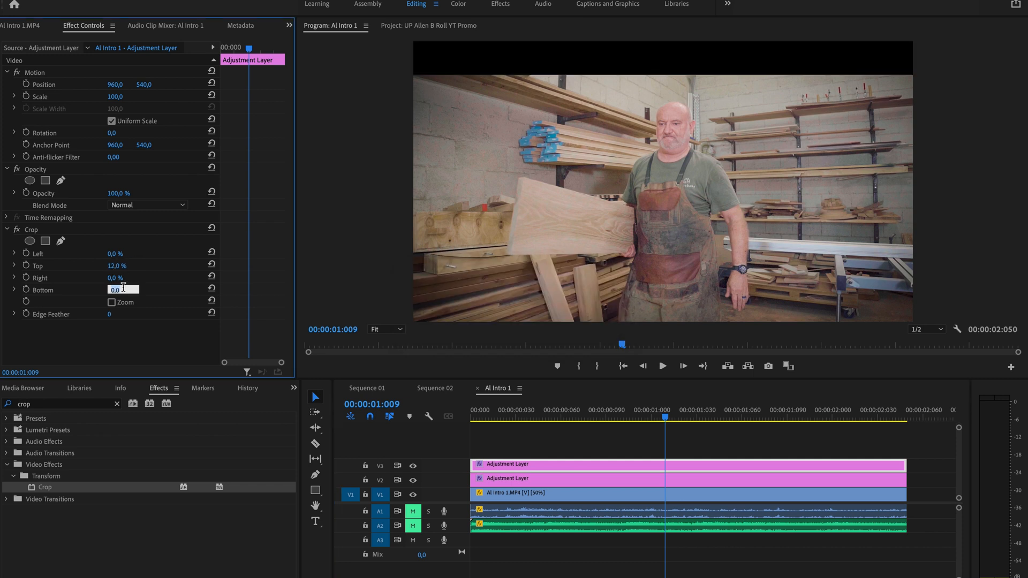
pyautogui.write('12.0')
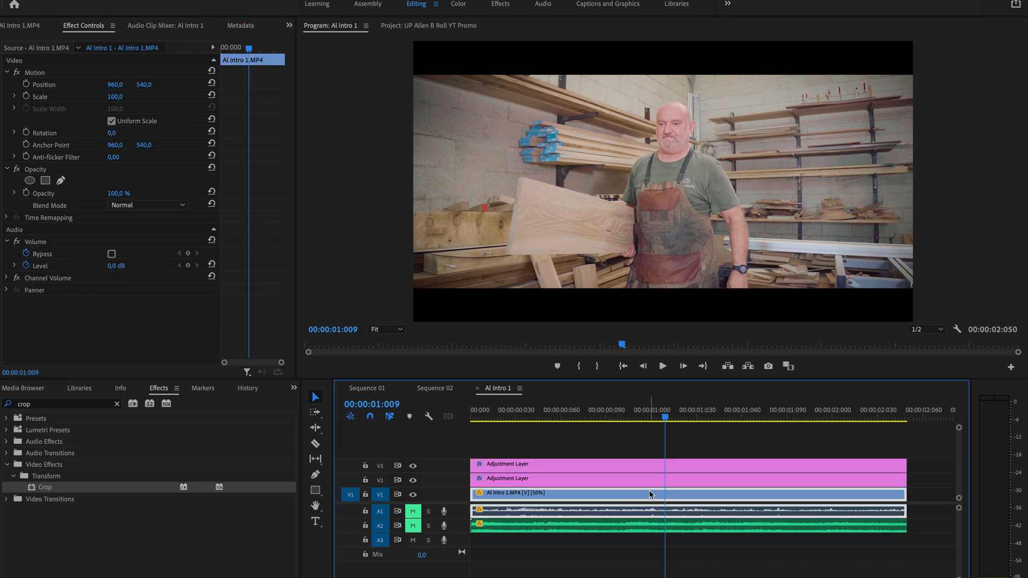
# - Nudge the interview clip up to position 960, 537 and play back the letterboxed shot
pyautogui.moveTo(666, 418); pyautogui.dragTo(656, 418)
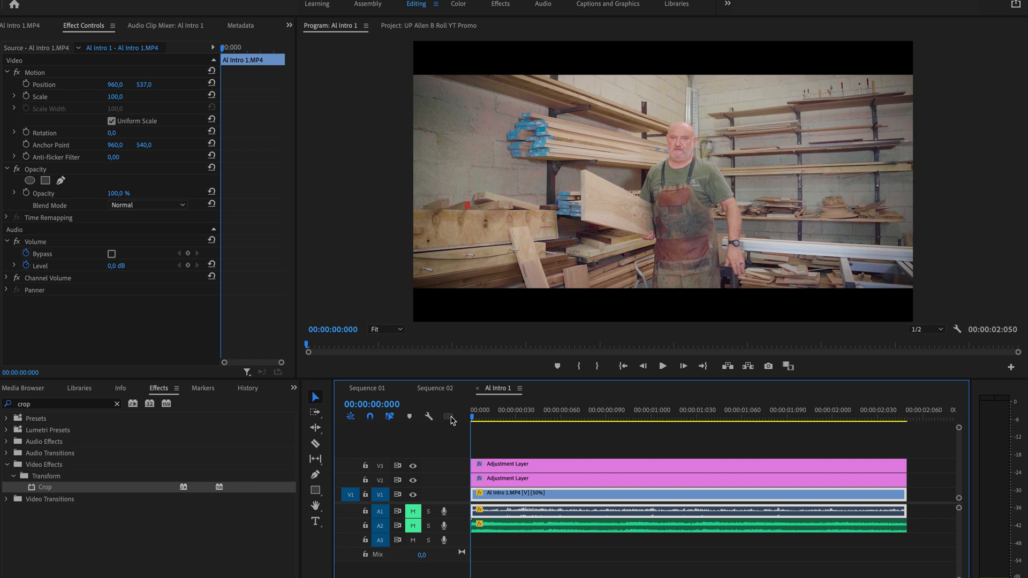
pyautogui.click(661, 366)
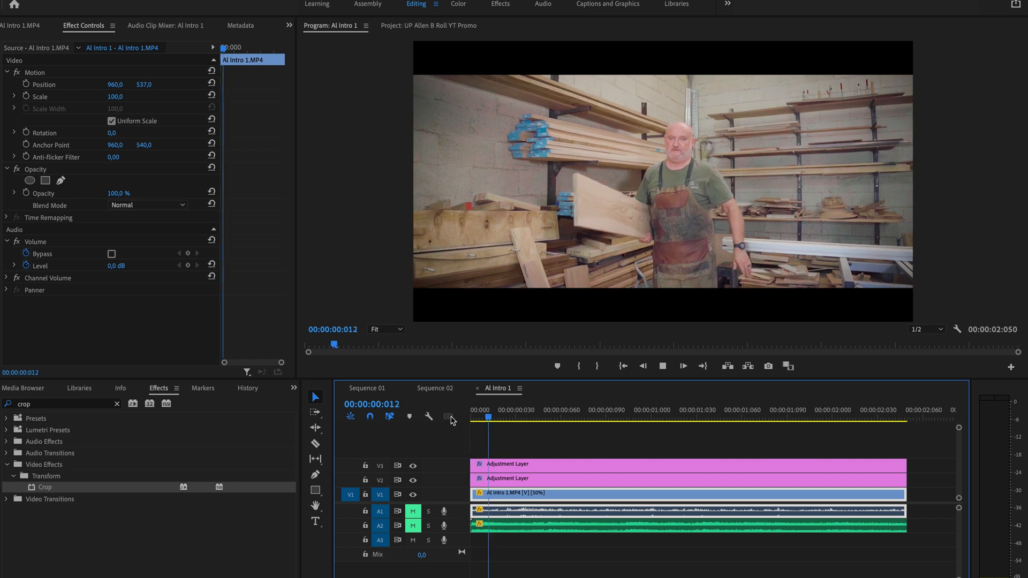
pyautogui.click(848, 409)
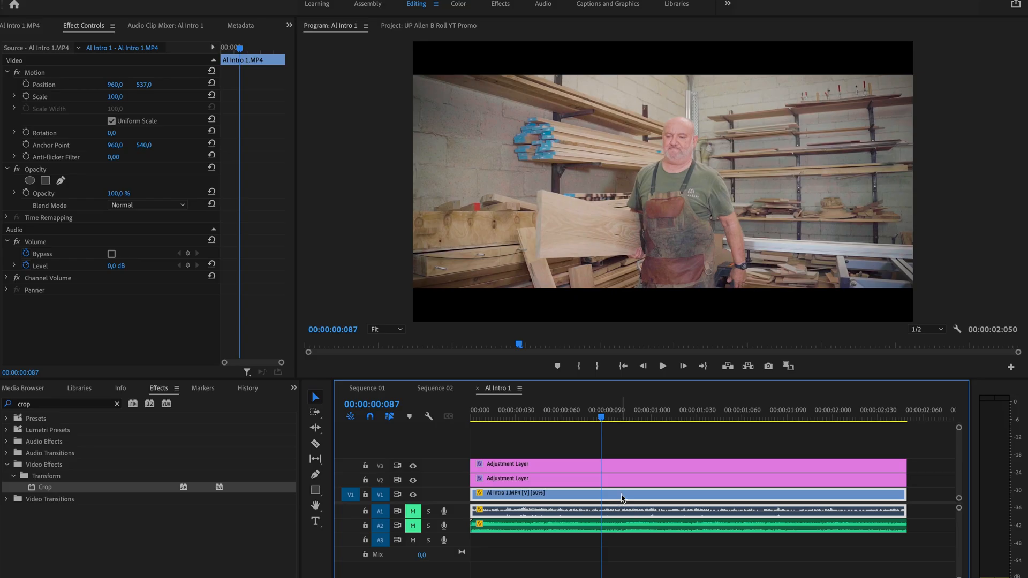
pyautogui.click(572, 420)
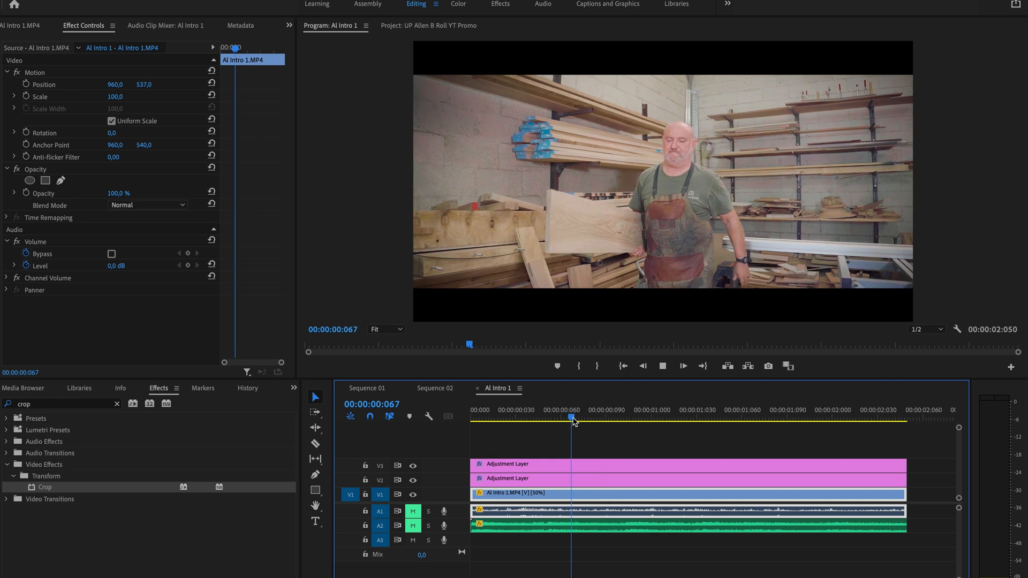